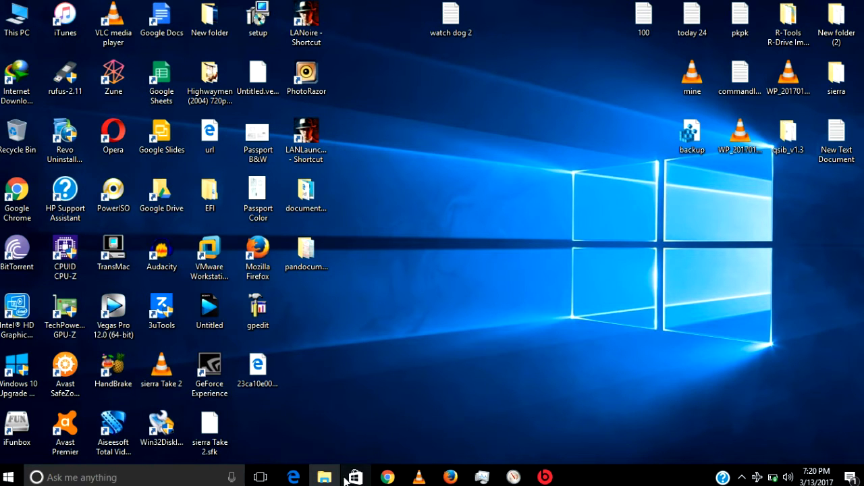
Open Chrome on the drp.su download page showing DriverPack and DriverPack Offline editions.
{"action": "left_click", "coordinate": [324, 478]}
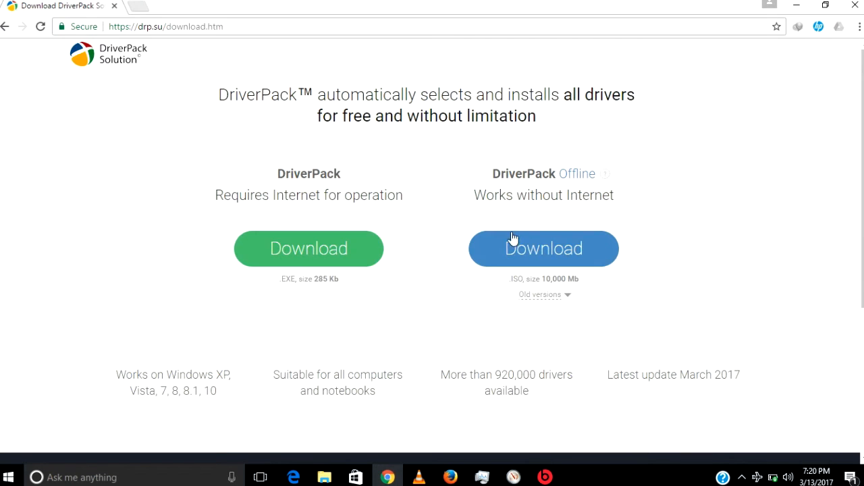
{"action": "mouse_move", "coordinate": [519, 196]}
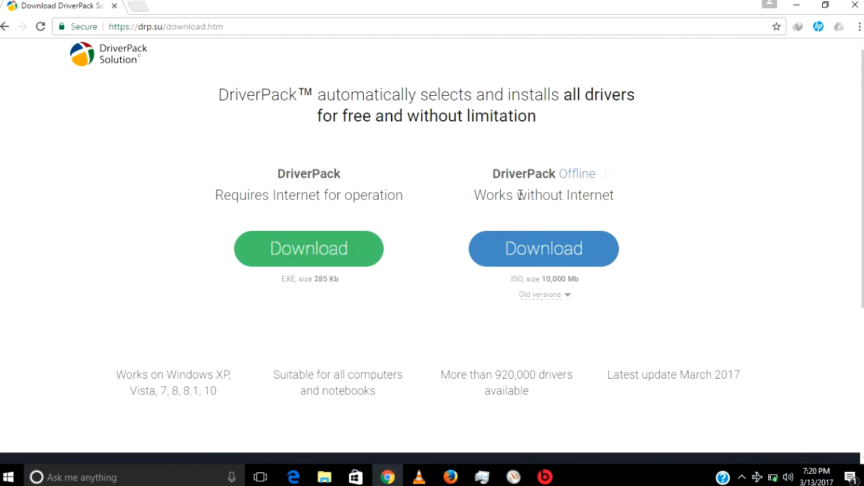
{"action": "mouse_move", "coordinate": [551, 201]}
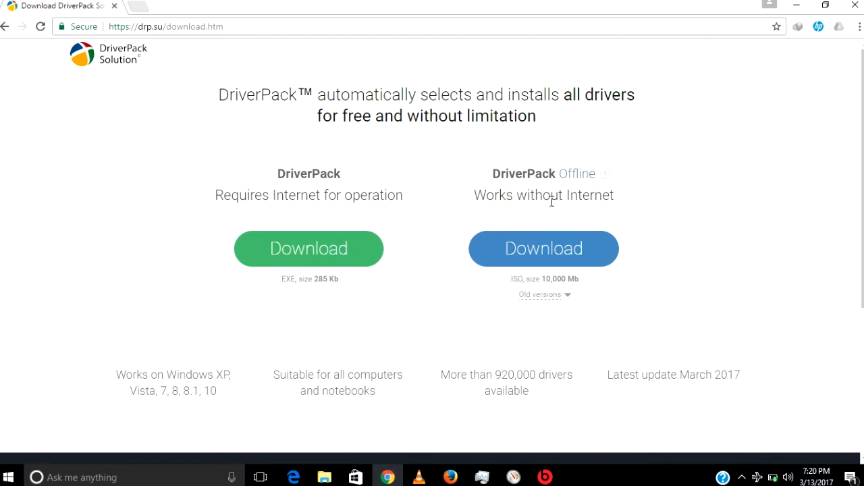
{"action": "mouse_move", "coordinate": [481, 289]}
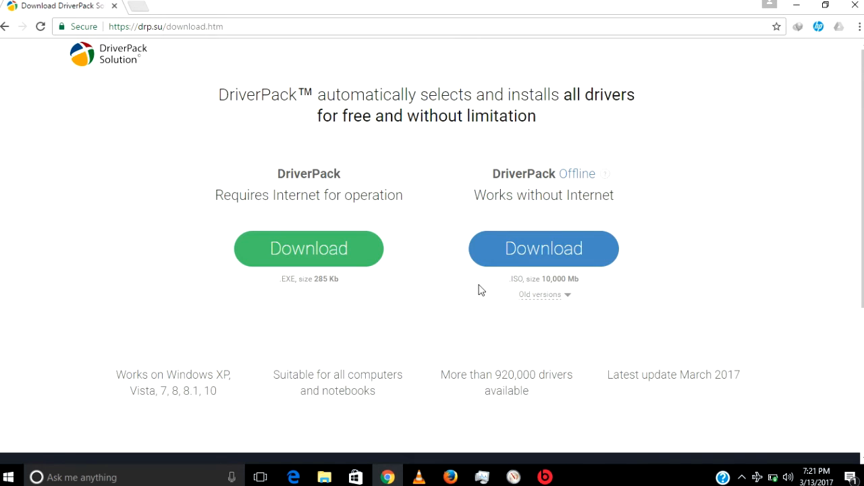
{"action": "mouse_move", "coordinate": [508, 289]}
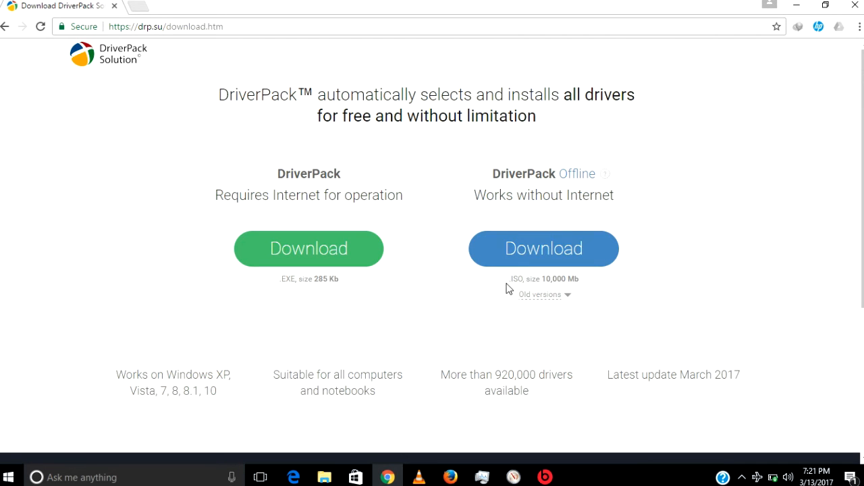
{"action": "mouse_move", "coordinate": [511, 277]}
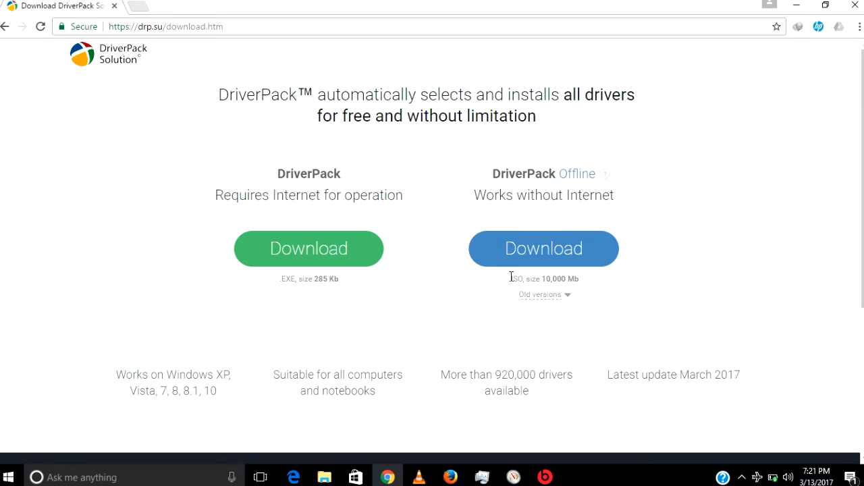
{"action": "mouse_move", "coordinate": [343, 454]}
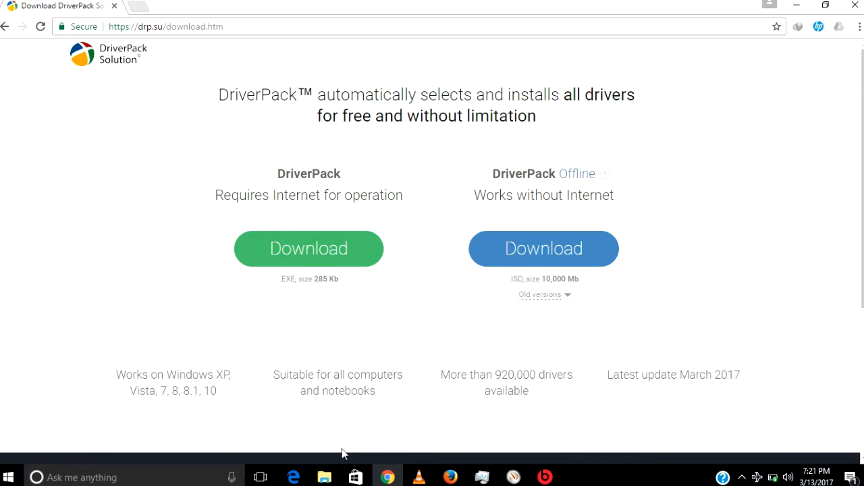
{"action": "mouse_move", "coordinate": [324, 477]}
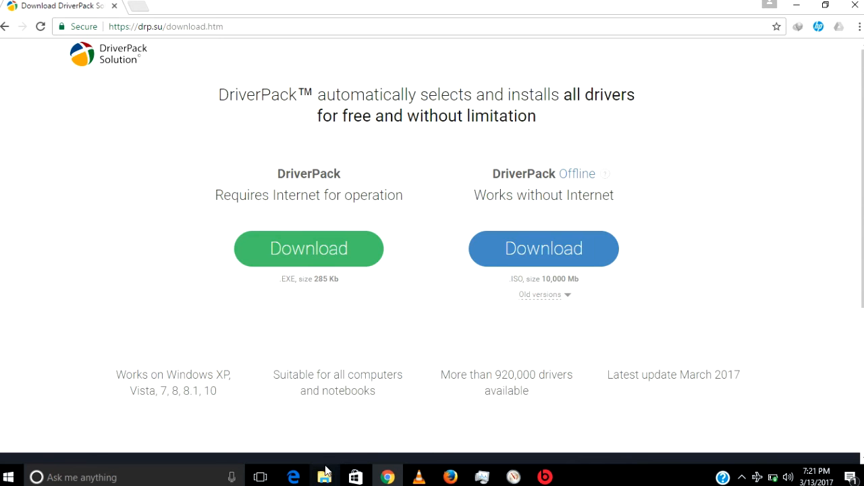
{"action": "mouse_move", "coordinate": [388, 428]}
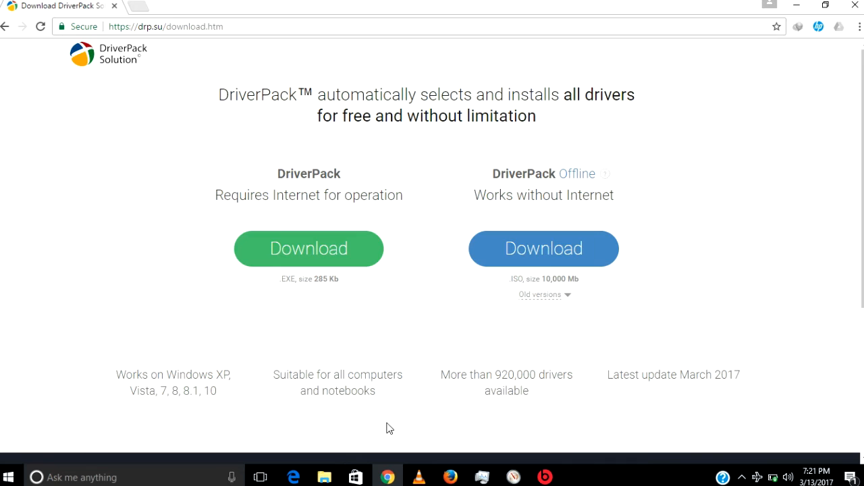
{"action": "mouse_move", "coordinate": [398, 421]}
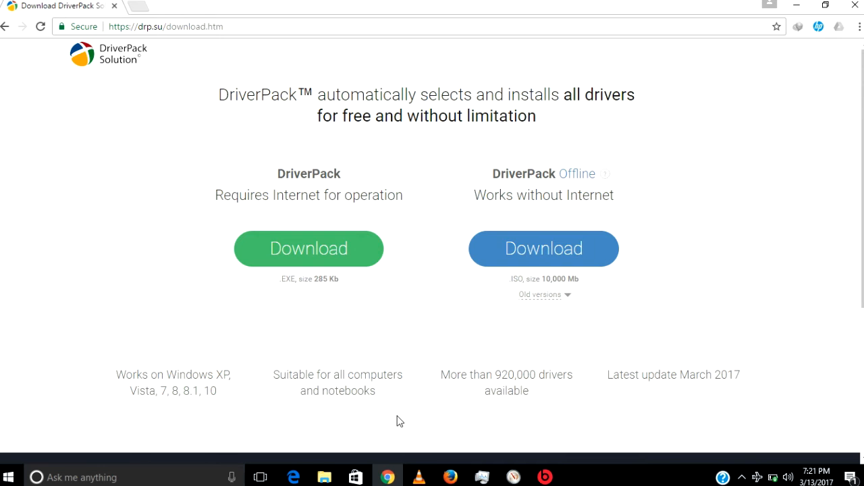
Mount the DriverPack_17.7.24 ISO with Windows Explorer and select the DriverPack application.
{"action": "left_click", "coordinate": [324, 477]}
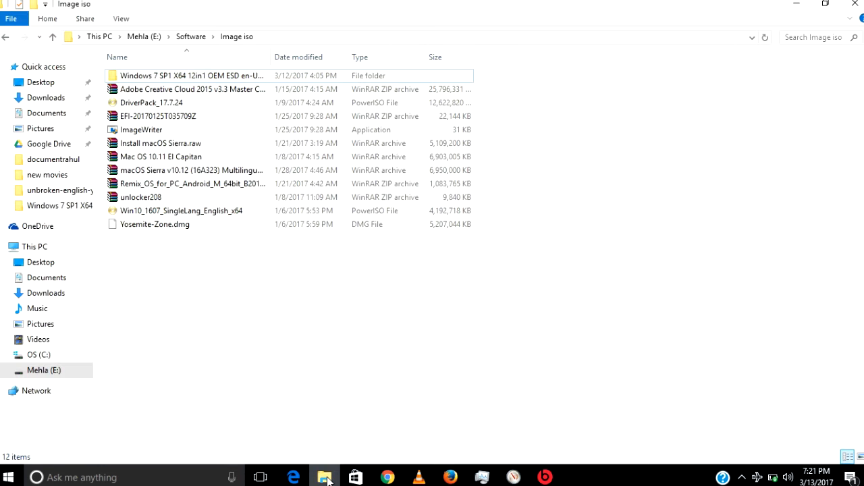
{"action": "mouse_move", "coordinate": [297, 448]}
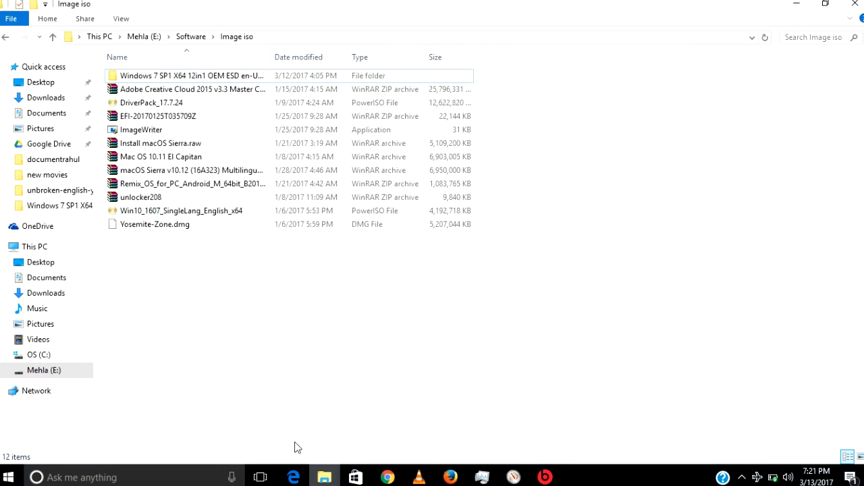
{"action": "mouse_move", "coordinate": [151, 102]}
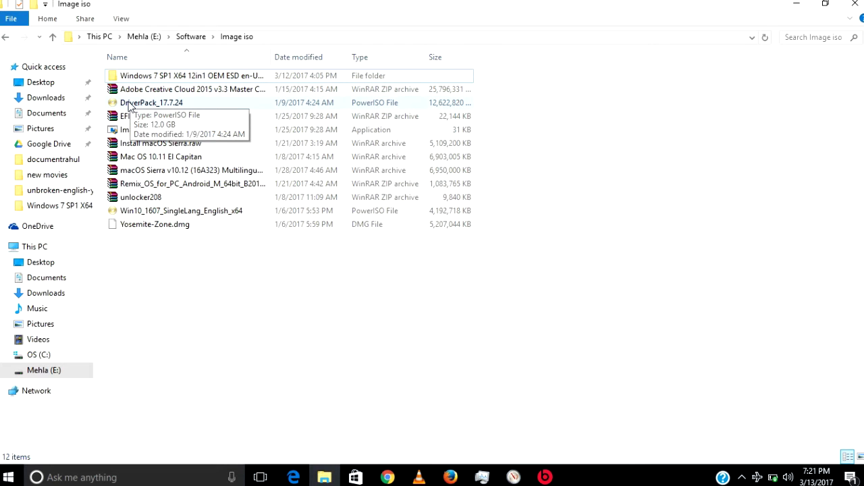
{"action": "left_click", "coordinate": [151, 103]}
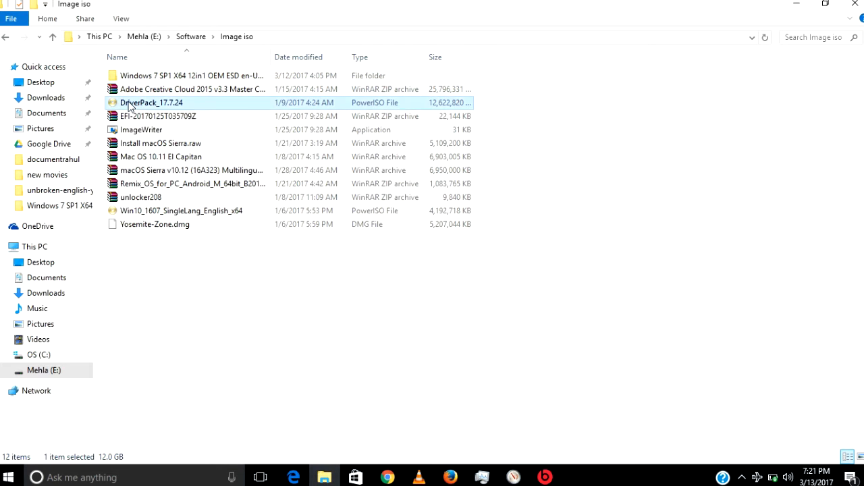
{"action": "right_click", "coordinate": [152, 102]}
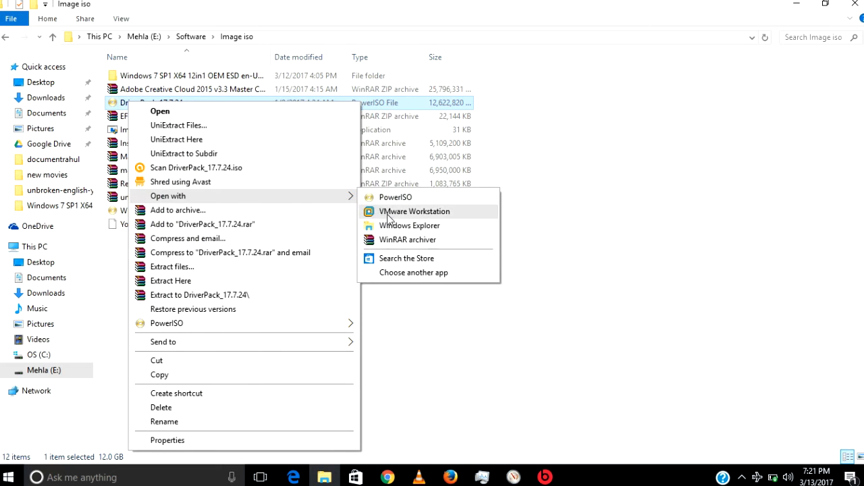
{"action": "left_click", "coordinate": [410, 225]}
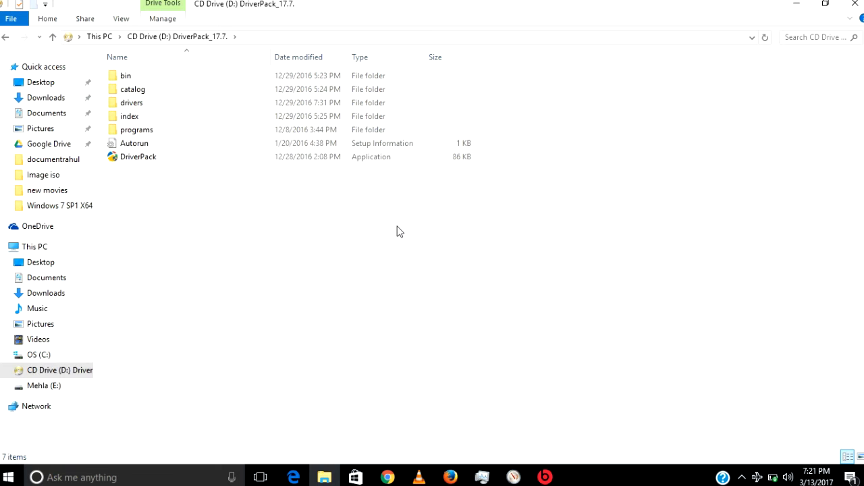
{"action": "left_click", "coordinate": [138, 156]}
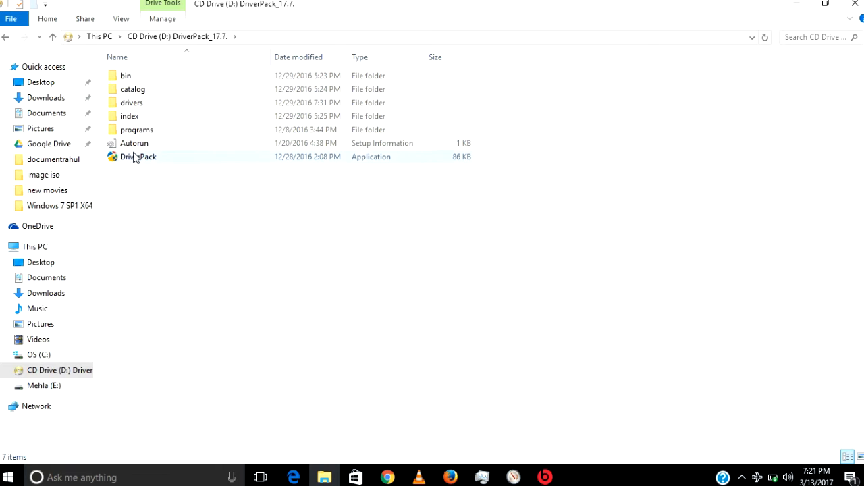
{"action": "mouse_move", "coordinate": [135, 157]}
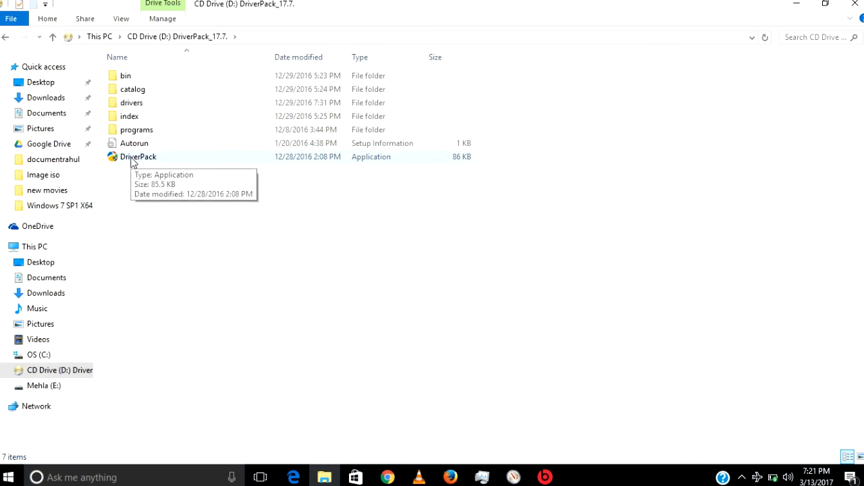
{"action": "left_click", "coordinate": [139, 157]}
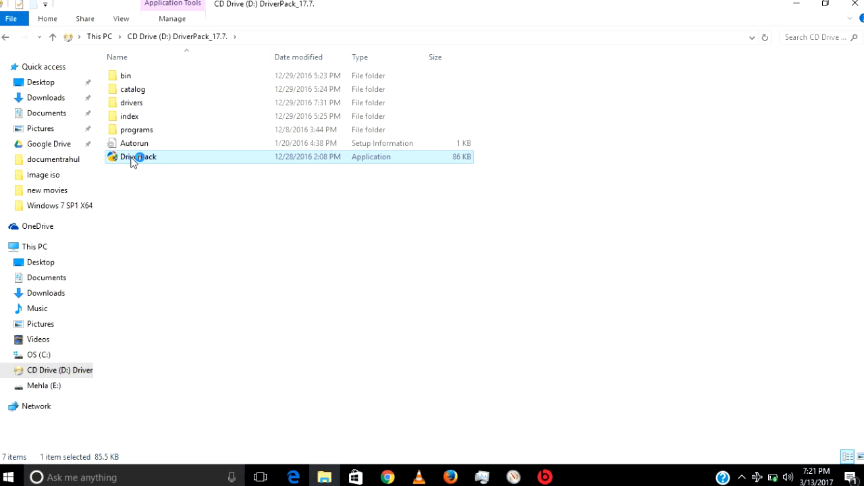
Launch DriverPack.exe and wait for the HP Pavilion 15 automatic configuration screen.
{"action": "double_click", "coordinate": [140, 156]}
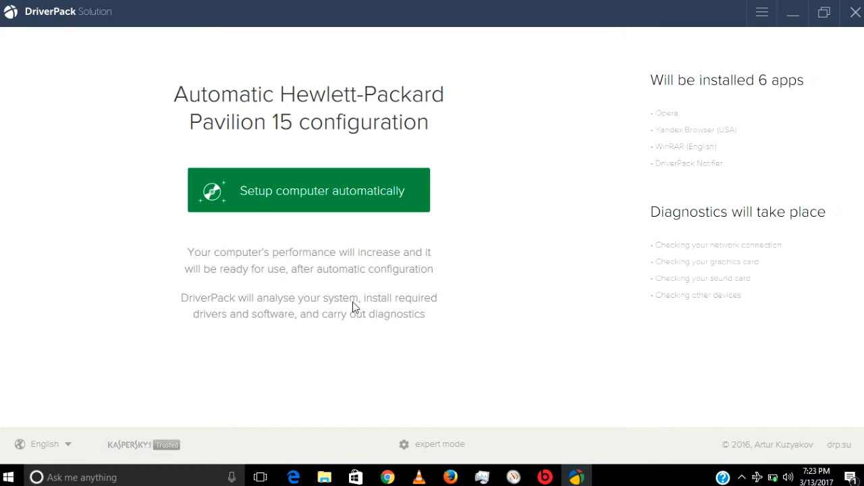
{"action": "mouse_move", "coordinate": [419, 249]}
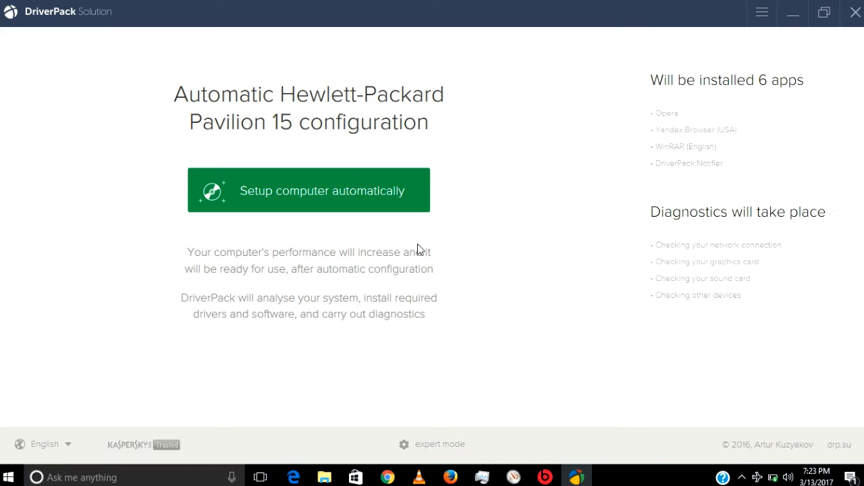
{"action": "mouse_move", "coordinate": [331, 199]}
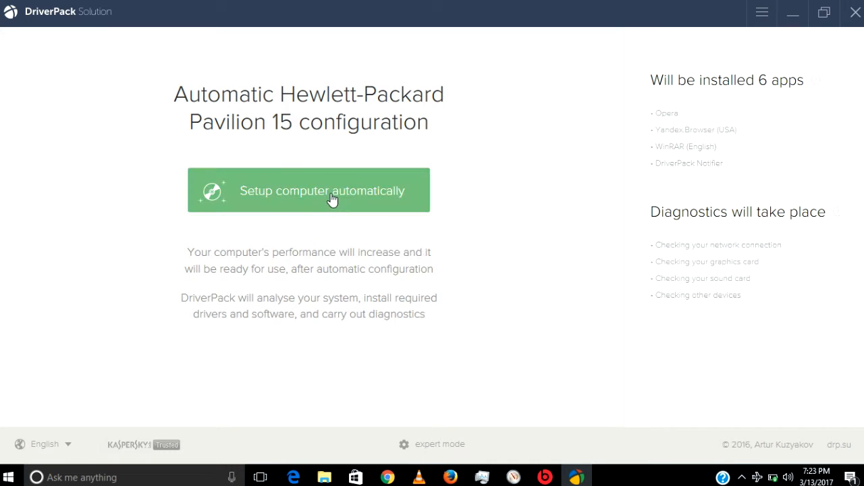
{"action": "mouse_move", "coordinate": [395, 237]}
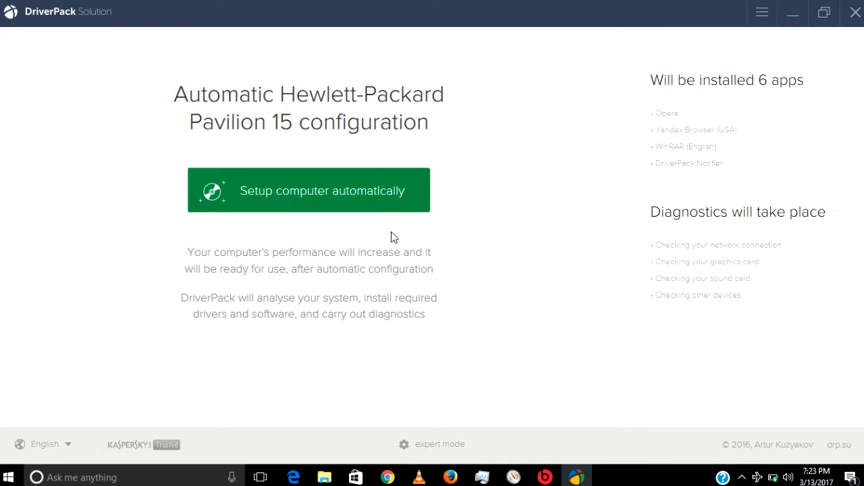
{"action": "mouse_move", "coordinate": [417, 270]}
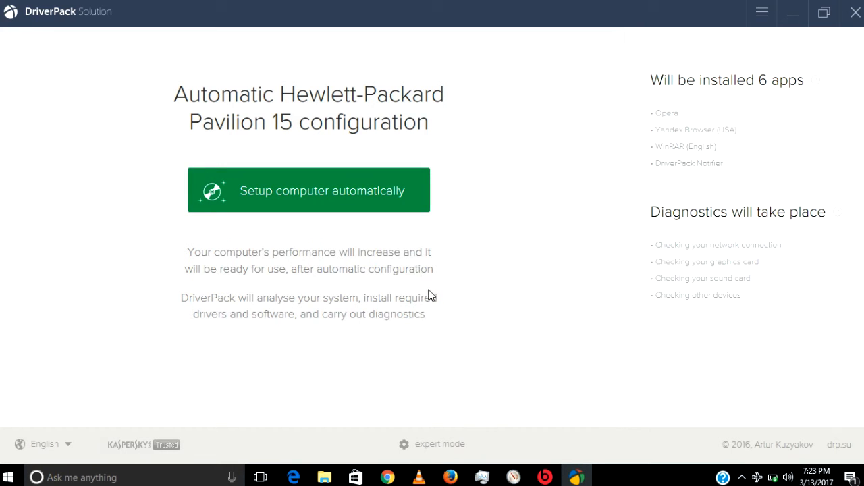
{"action": "mouse_move", "coordinate": [463, 325]}
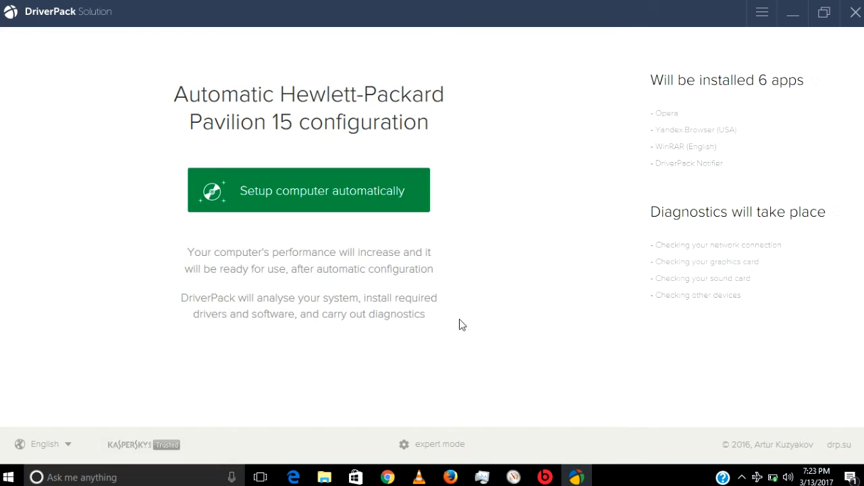
{"action": "mouse_move", "coordinate": [458, 441]}
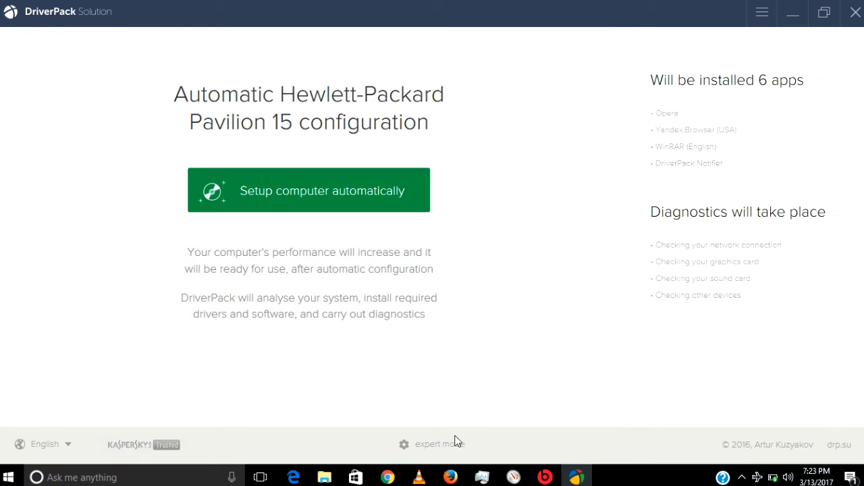
{"action": "left_click", "coordinate": [439, 444]}
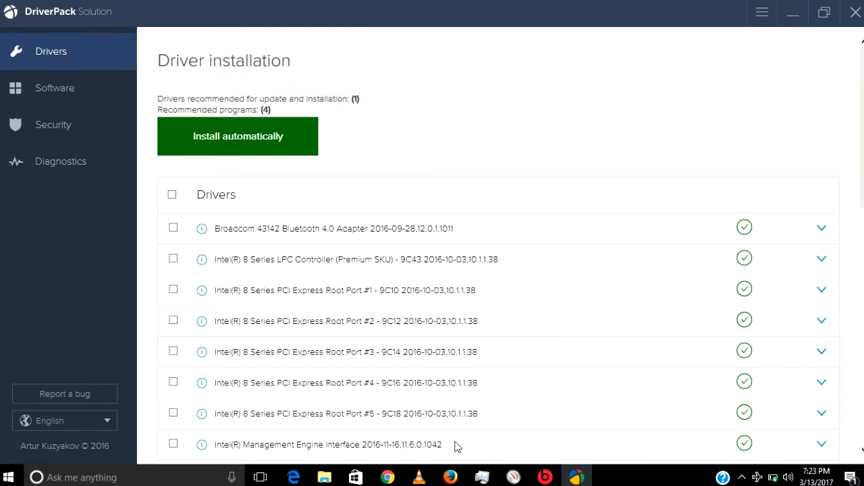
{"action": "mouse_move", "coordinate": [305, 310]}
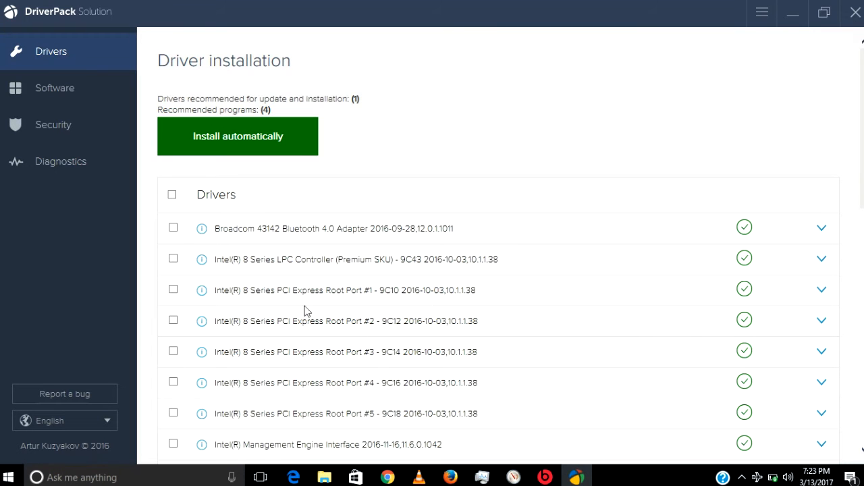
{"action": "mouse_move", "coordinate": [420, 142]}
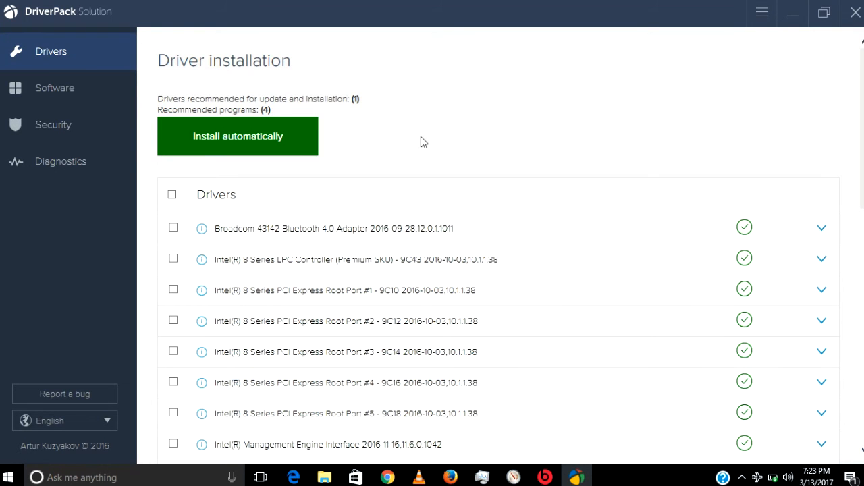
{"action": "mouse_move", "coordinate": [451, 179]}
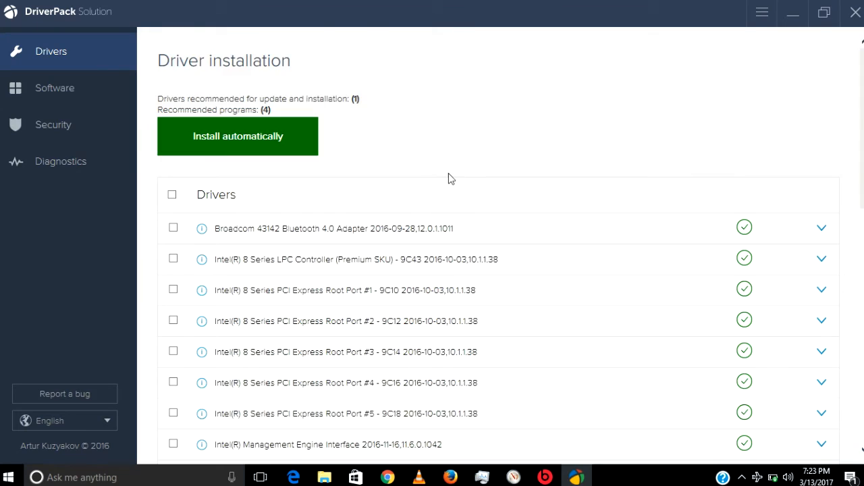
{"action": "scroll", "scroll_direction": "down", "scroll_amount": 3}
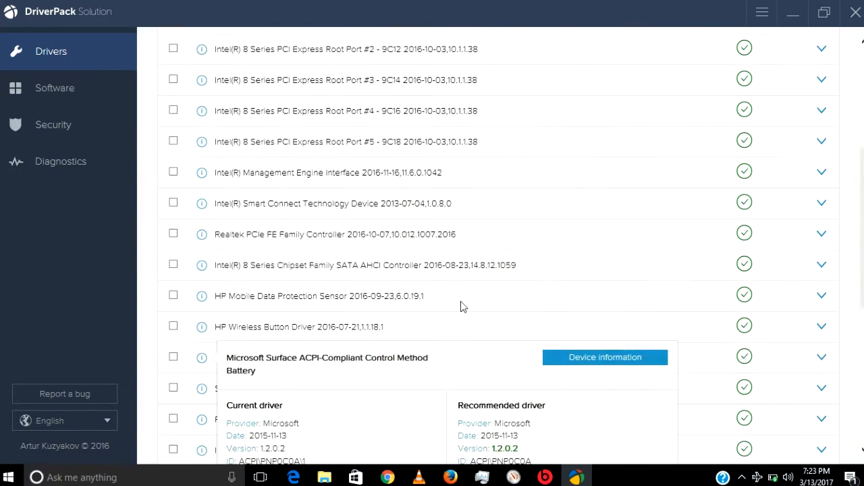
{"action": "scroll", "scroll_direction": "up", "scroll_amount": 3}
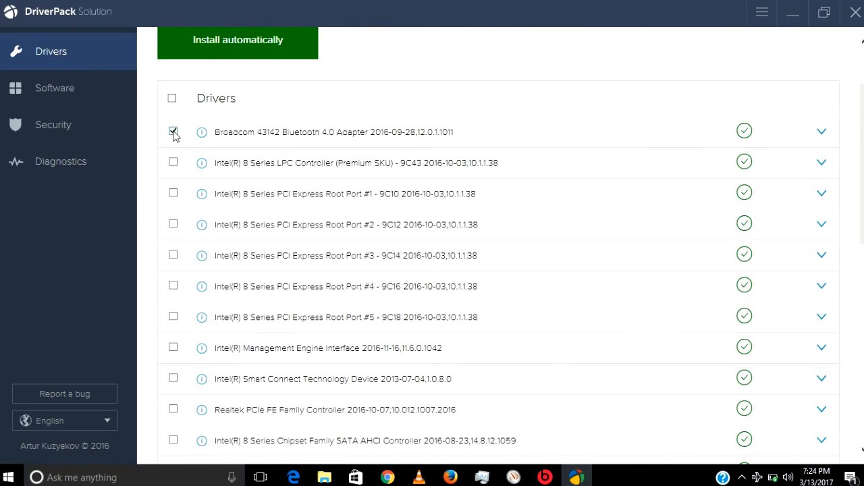
{"action": "left_click", "coordinate": [173, 132]}
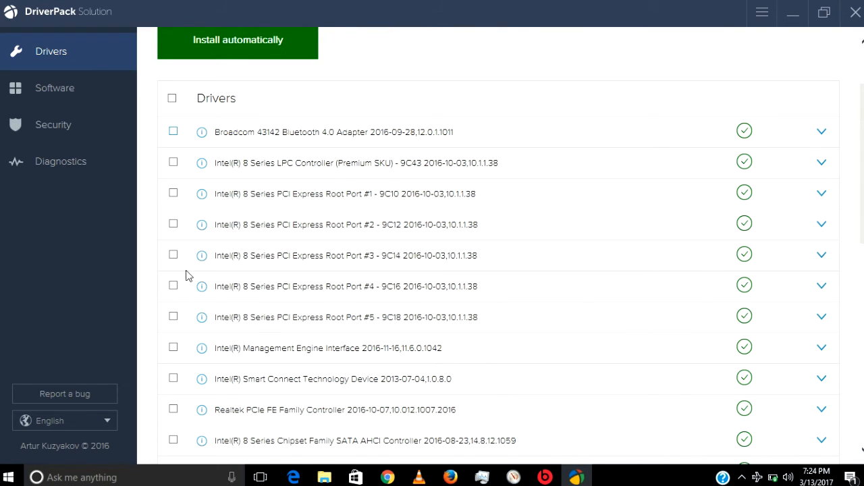
{"action": "scroll", "scroll_direction": "up", "scroll_amount": 3}
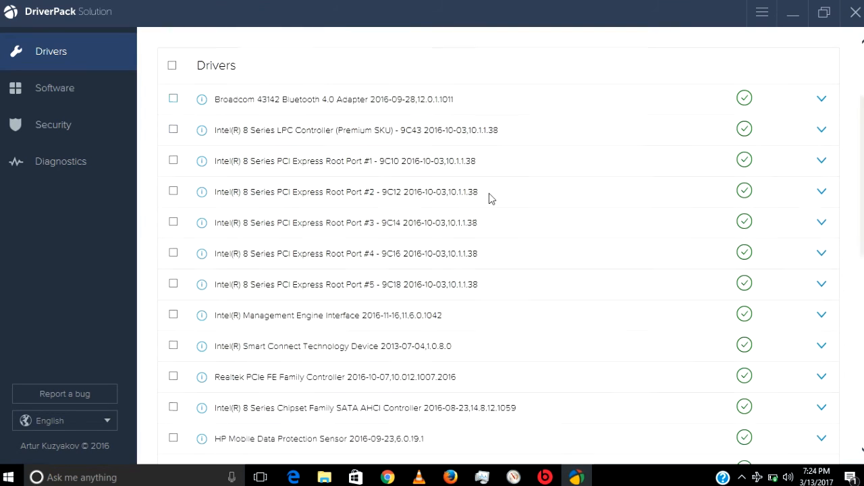
{"action": "scroll", "scroll_direction": "down", "scroll_amount": 3}
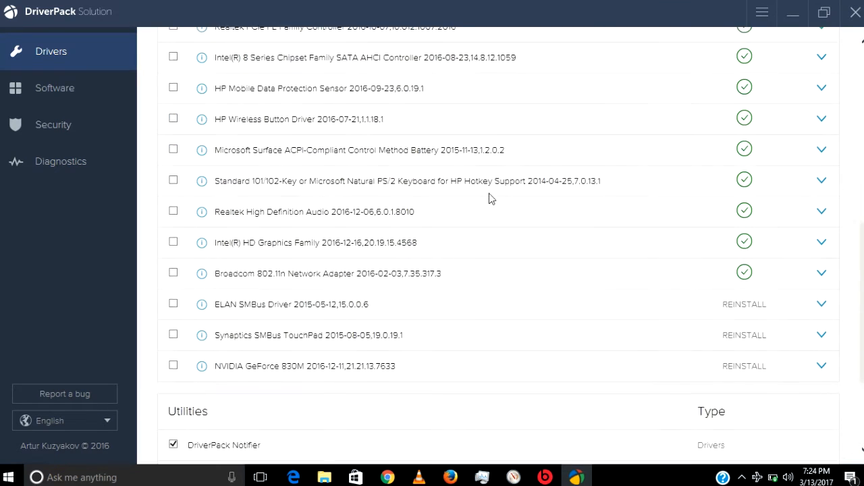
{"action": "scroll", "scroll_direction": "up", "scroll_amount": 3}
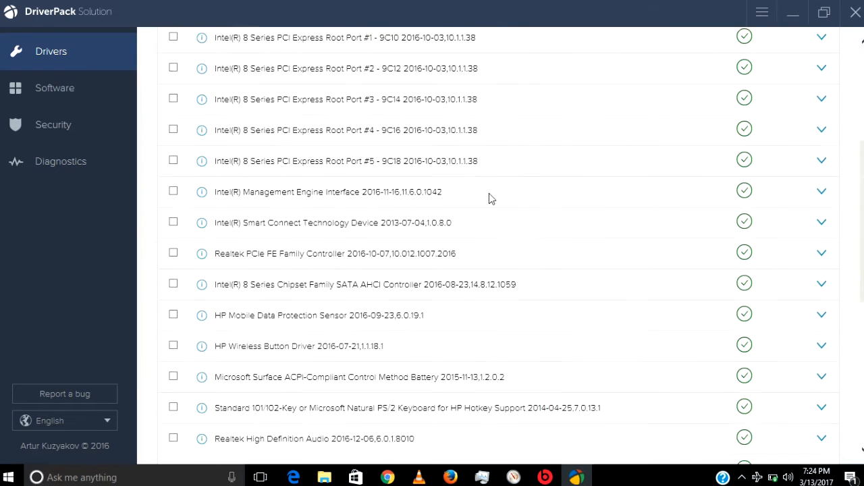
{"action": "scroll", "scroll_direction": "up", "scroll_amount": 3}
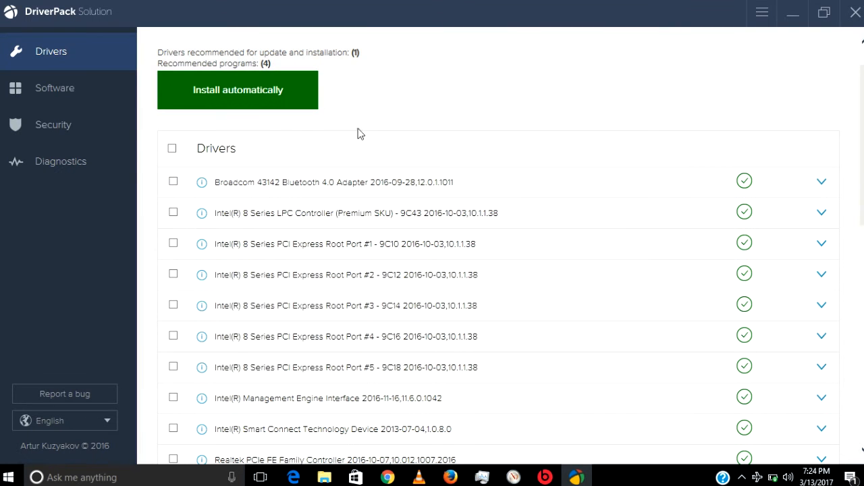
{"action": "scroll", "scroll_direction": "down", "scroll_amount": 3}
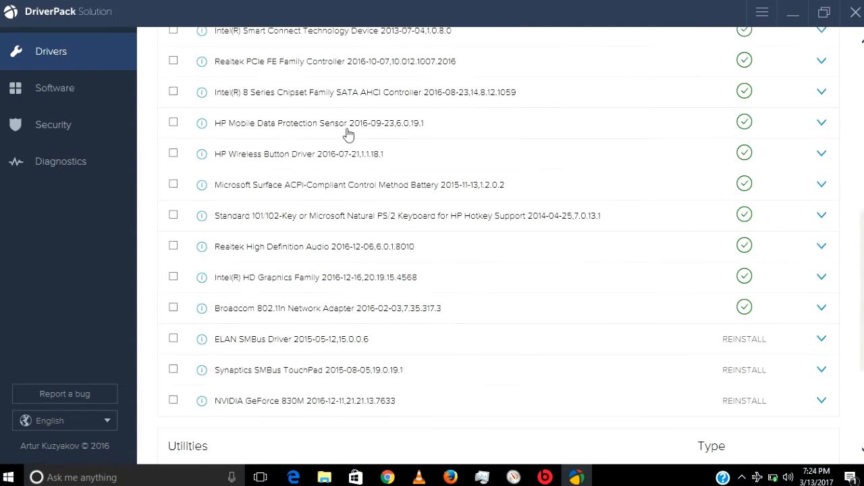
{"action": "left_click", "coordinate": [200, 153]}
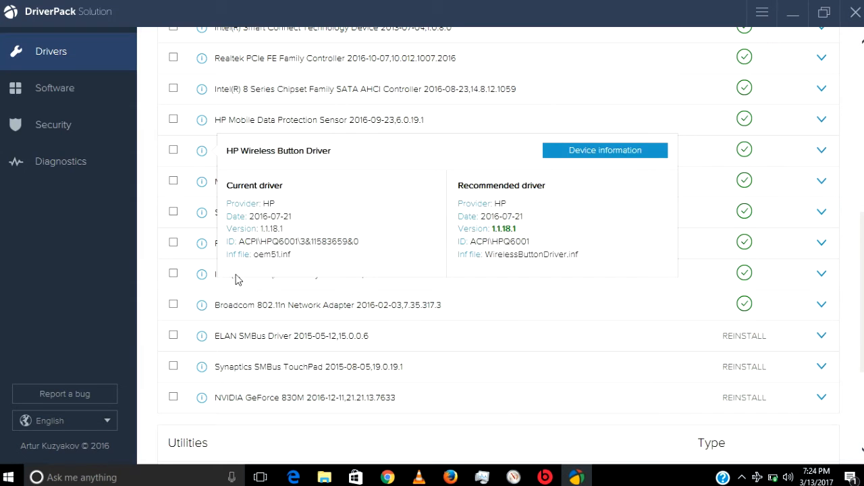
{"action": "left_click", "coordinate": [201, 305]}
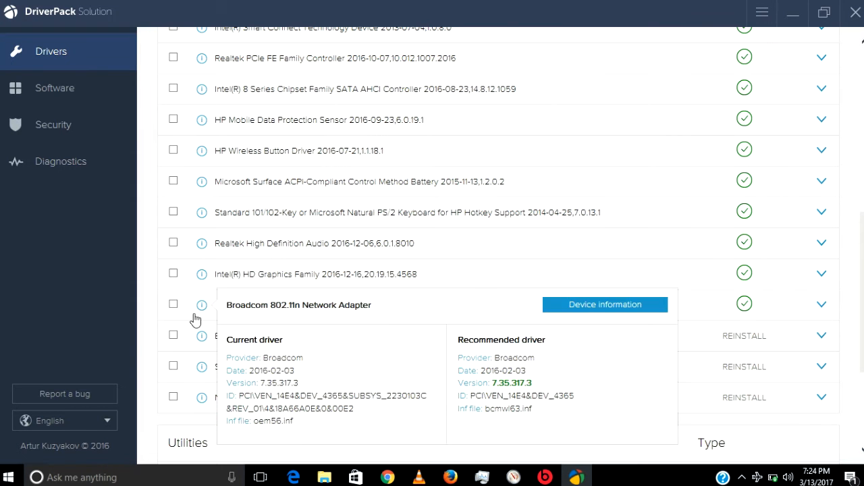
{"action": "scroll", "scroll_direction": "down", "scroll_amount": 3}
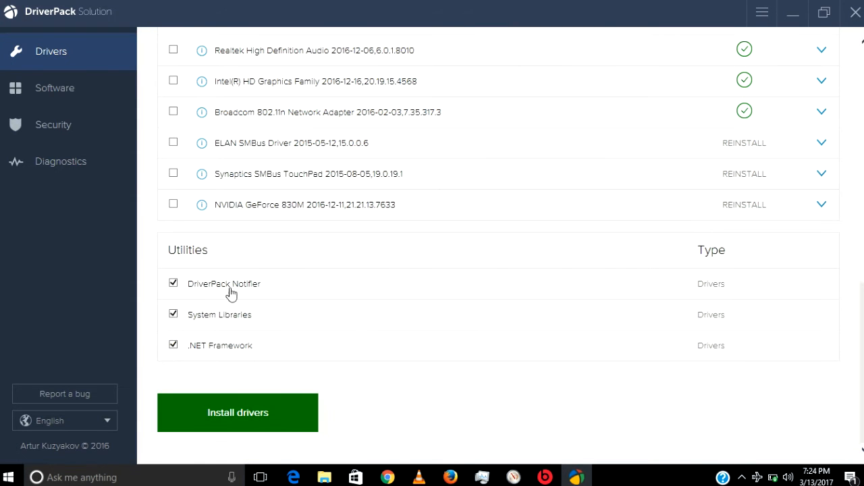
{"action": "mouse_move", "coordinate": [250, 354]}
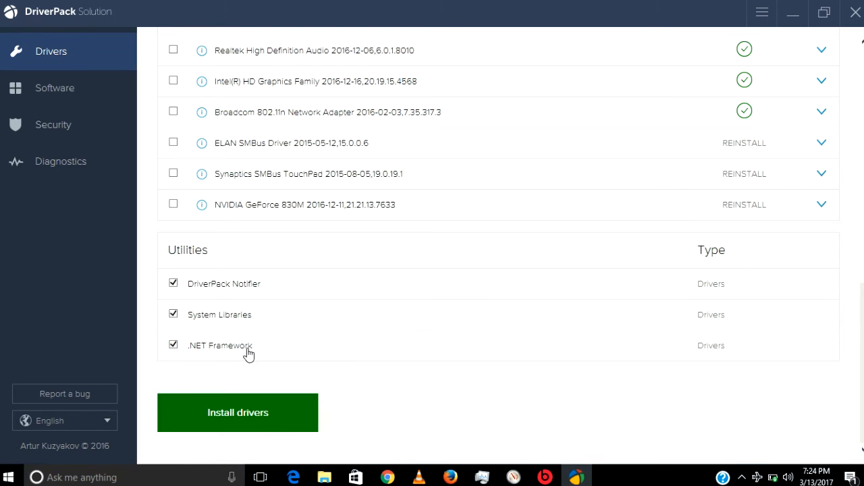
{"action": "scroll", "scroll_direction": "up", "scroll_amount": 3}
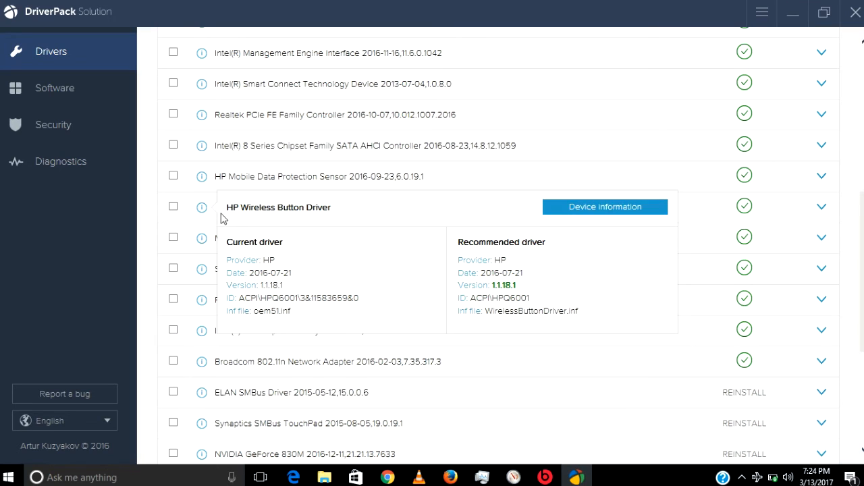
{"action": "mouse_move", "coordinate": [229, 219]}
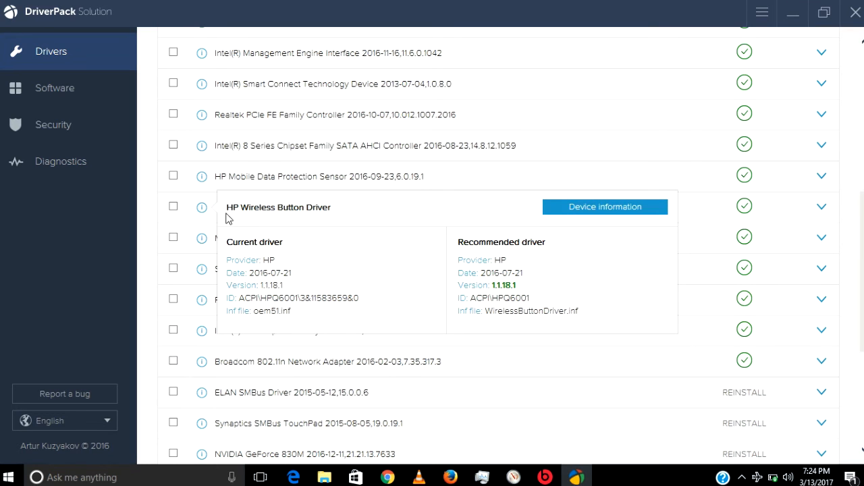
{"action": "mouse_move", "coordinate": [253, 221]}
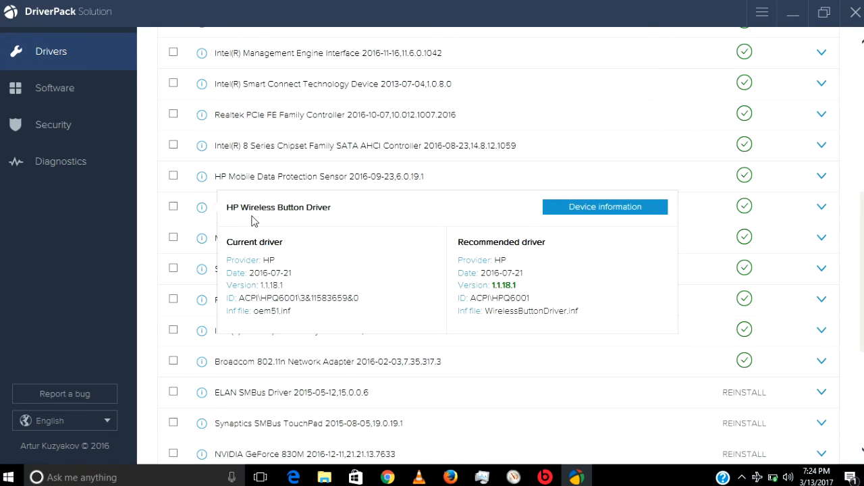
{"action": "mouse_move", "coordinate": [261, 279]}
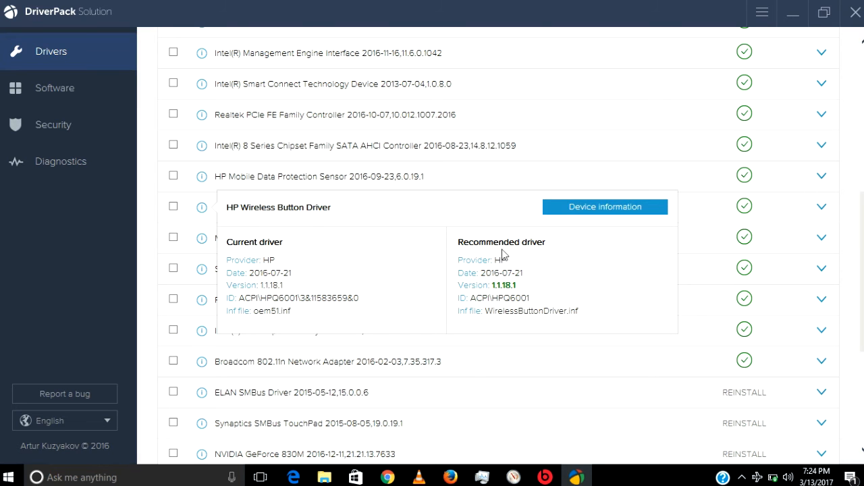
{"action": "mouse_move", "coordinate": [520, 251]}
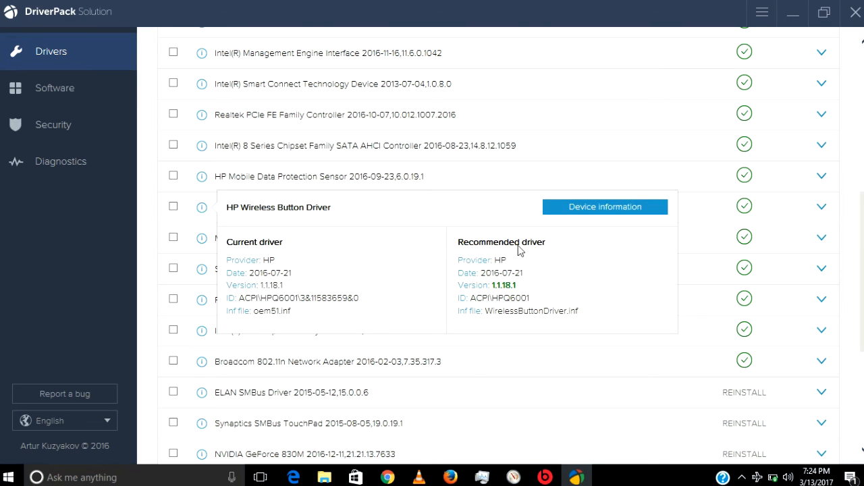
{"action": "scroll", "scroll_direction": "down", "scroll_amount": 3}
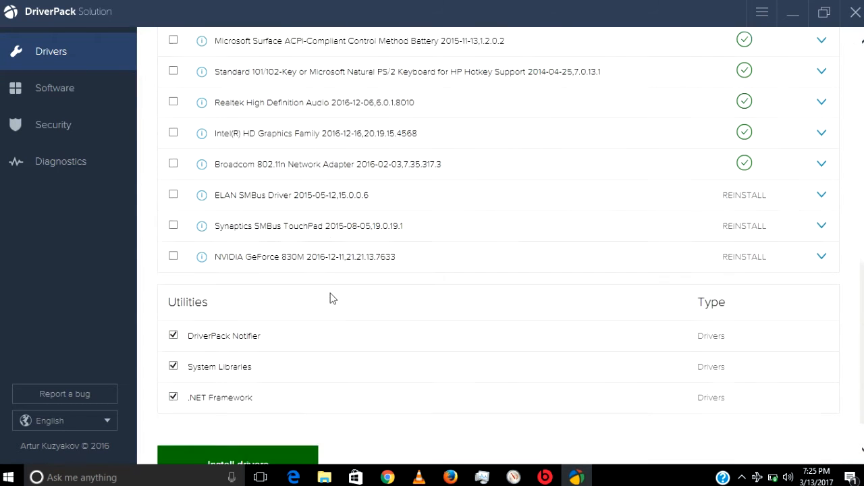
{"action": "scroll", "scroll_direction": "down", "scroll_amount": 3}
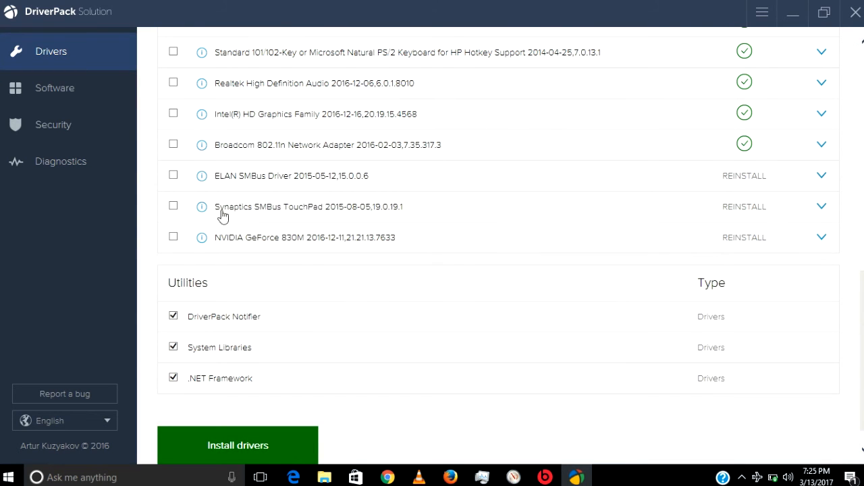
{"action": "mouse_move", "coordinate": [438, 166]}
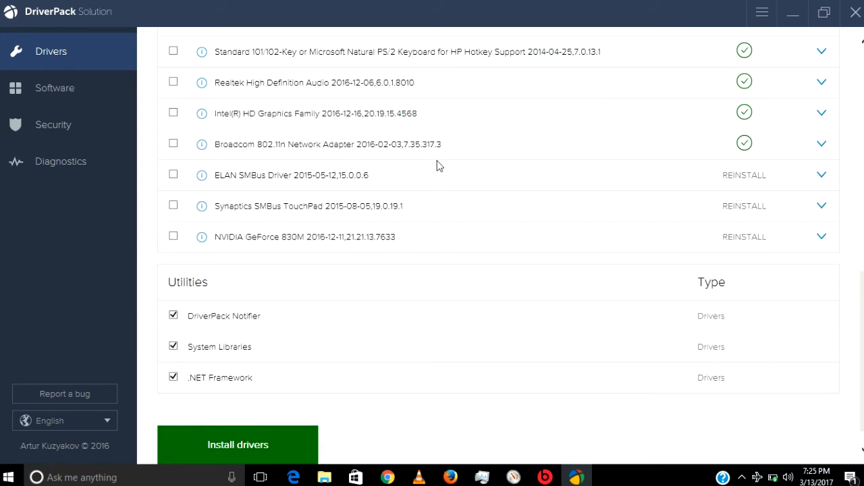
{"action": "mouse_move", "coordinate": [405, 171]}
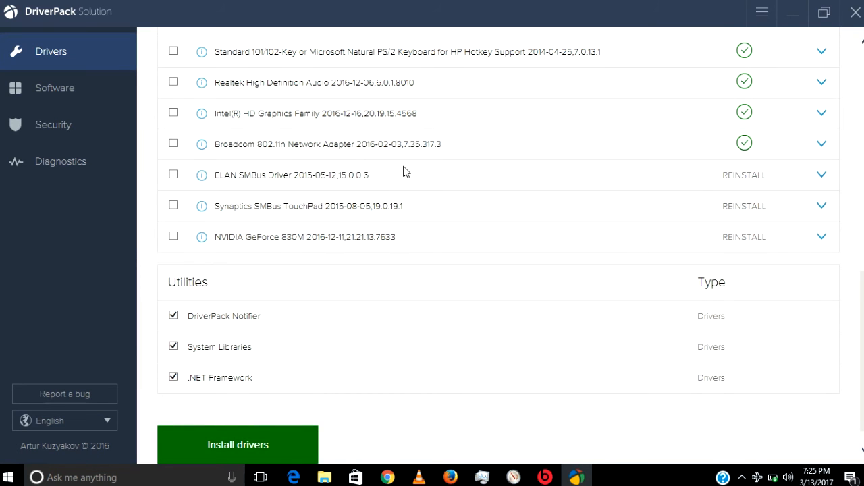
{"action": "mouse_move", "coordinate": [376, 181]}
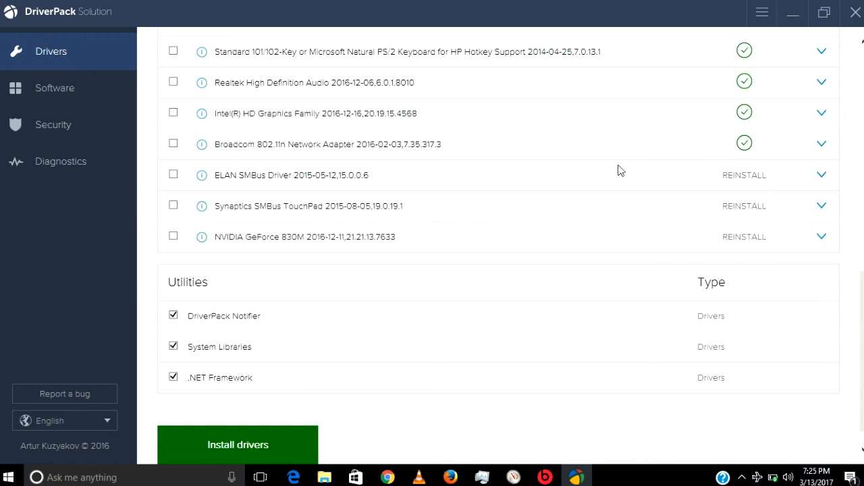
{"action": "left_click", "coordinate": [200, 175]}
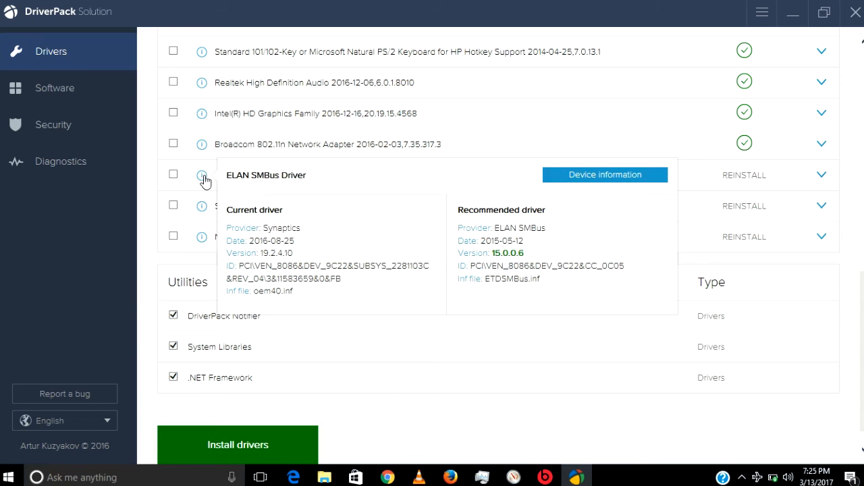
{"action": "mouse_move", "coordinate": [275, 252]}
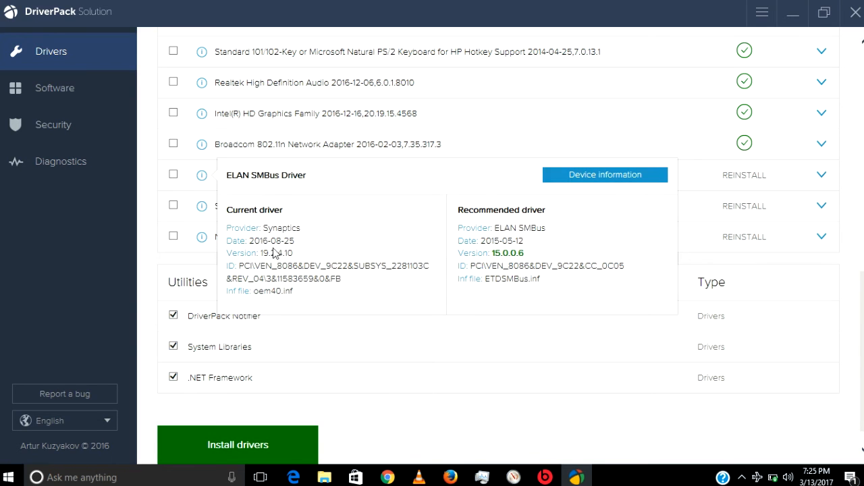
{"action": "mouse_move", "coordinate": [276, 260]}
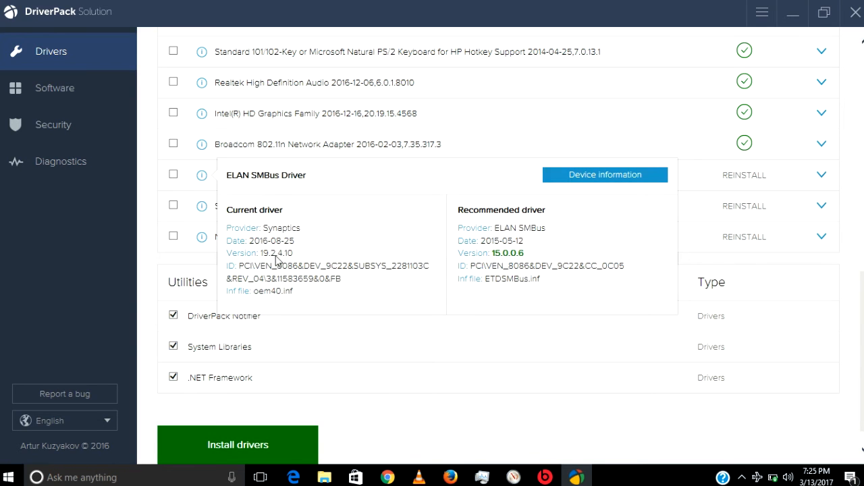
{"action": "mouse_move", "coordinate": [329, 259]}
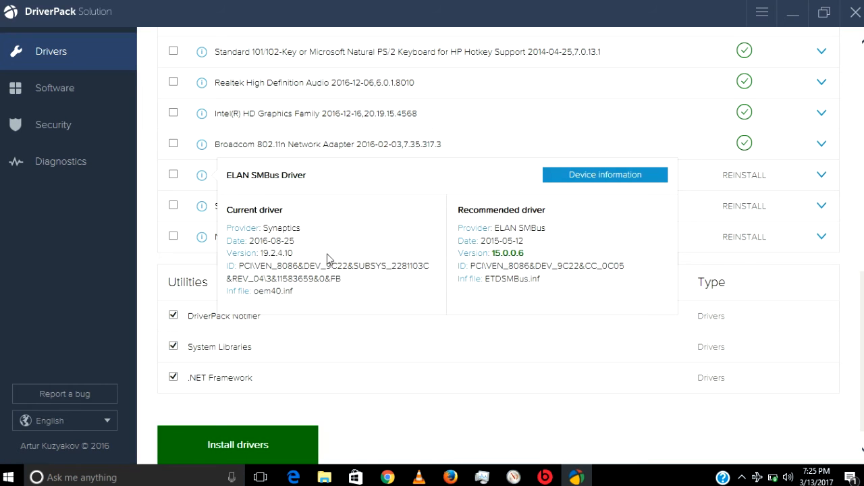
{"action": "mouse_move", "coordinate": [476, 223]}
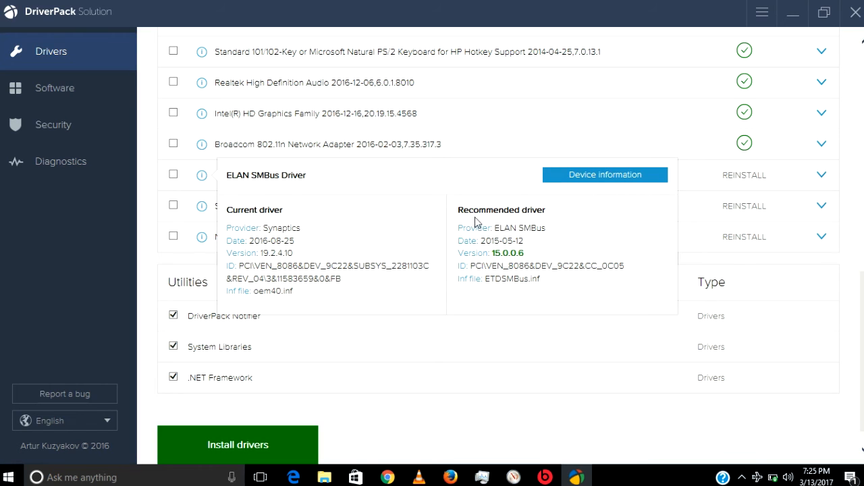
{"action": "mouse_move", "coordinate": [511, 252]}
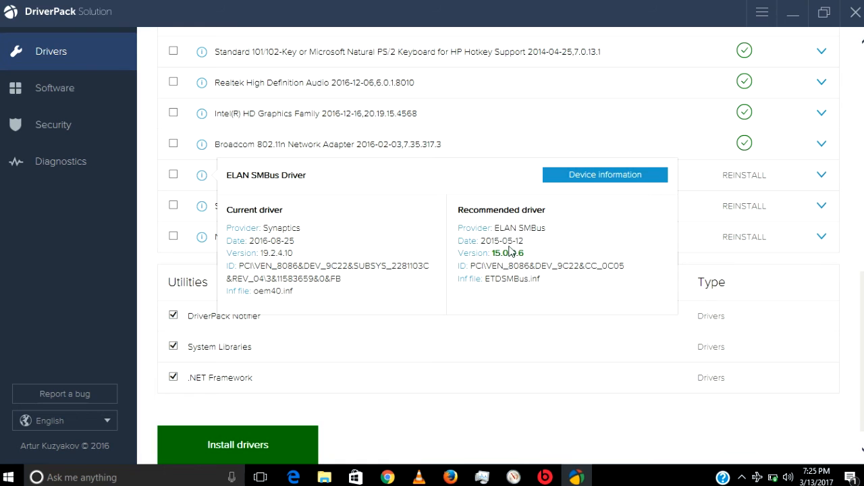
{"action": "mouse_move", "coordinate": [509, 258]}
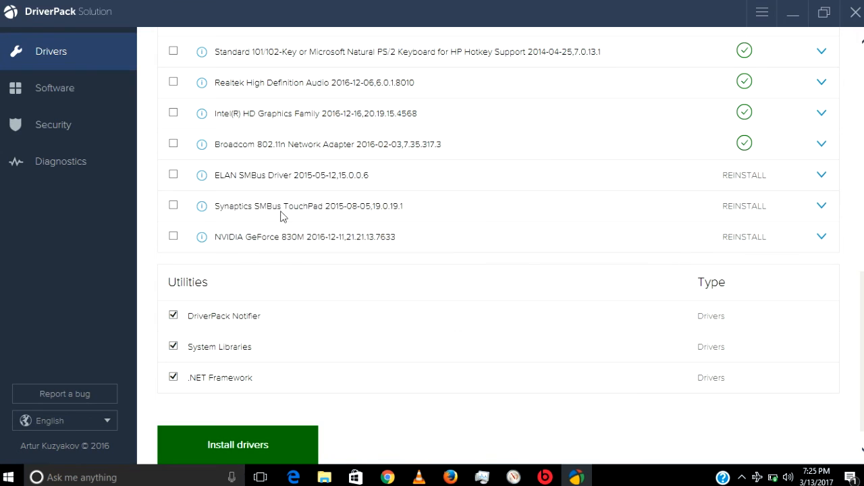
{"action": "left_click", "coordinate": [201, 206]}
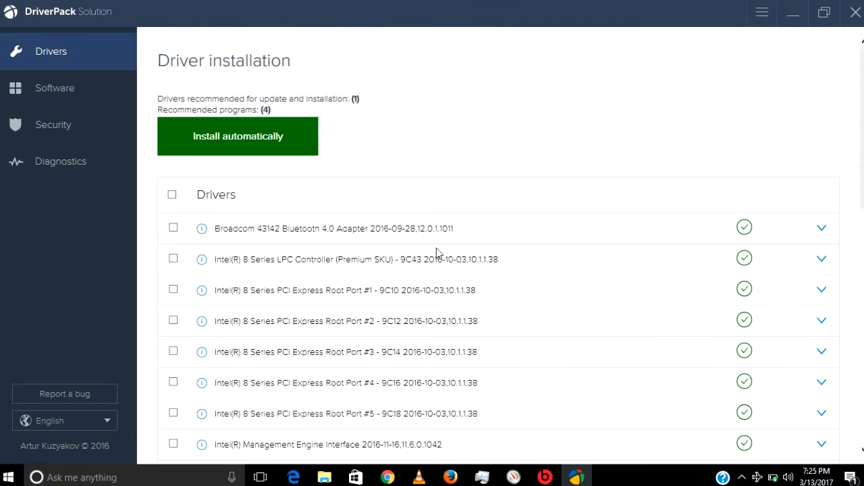
Browse the Software tab's Recommended programs list, then view the System diagnostics page.
{"action": "left_click", "coordinate": [54, 88]}
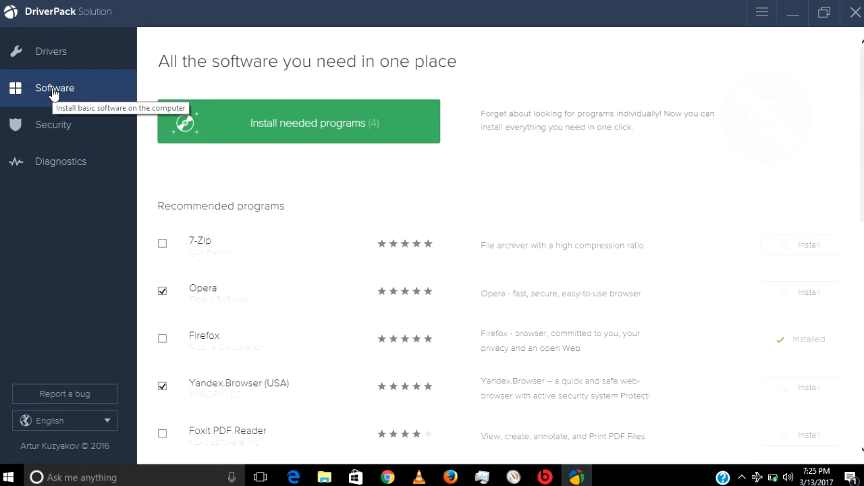
{"action": "mouse_move", "coordinate": [309, 307]}
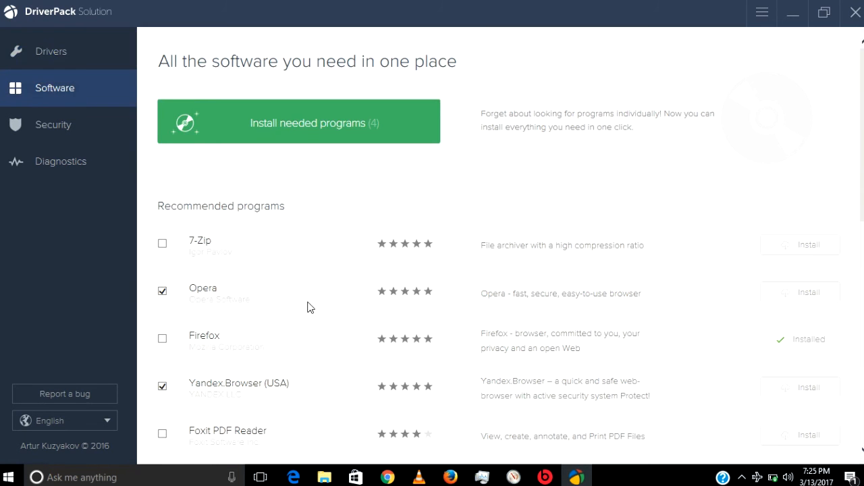
{"action": "scroll", "scroll_direction": "down", "scroll_amount": 3}
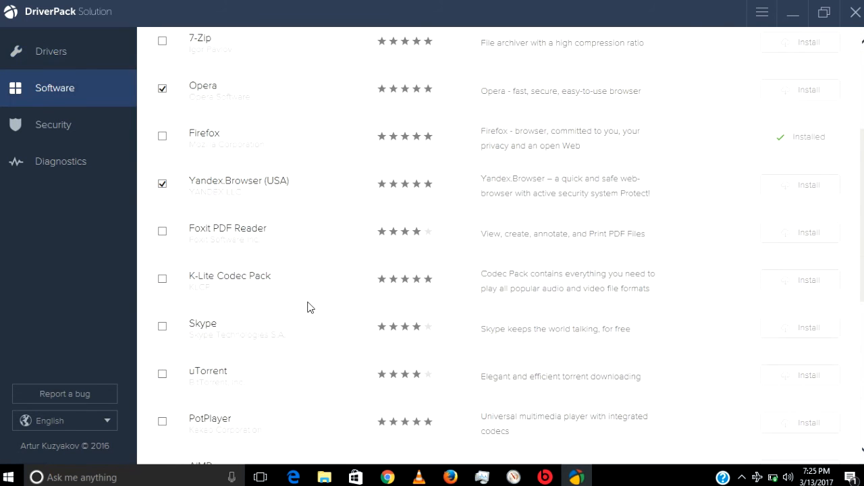
{"action": "mouse_move", "coordinate": [312, 238]}
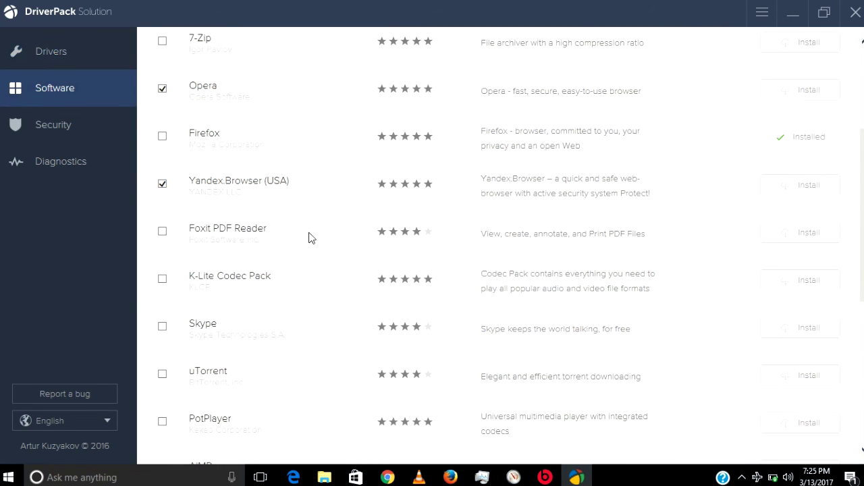
{"action": "scroll", "scroll_direction": "down", "scroll_amount": 3}
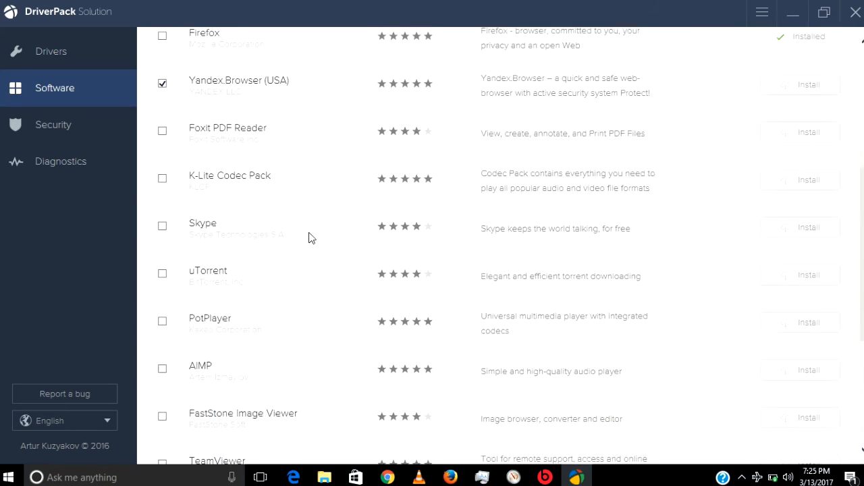
{"action": "scroll", "scroll_direction": "down", "scroll_amount": 3}
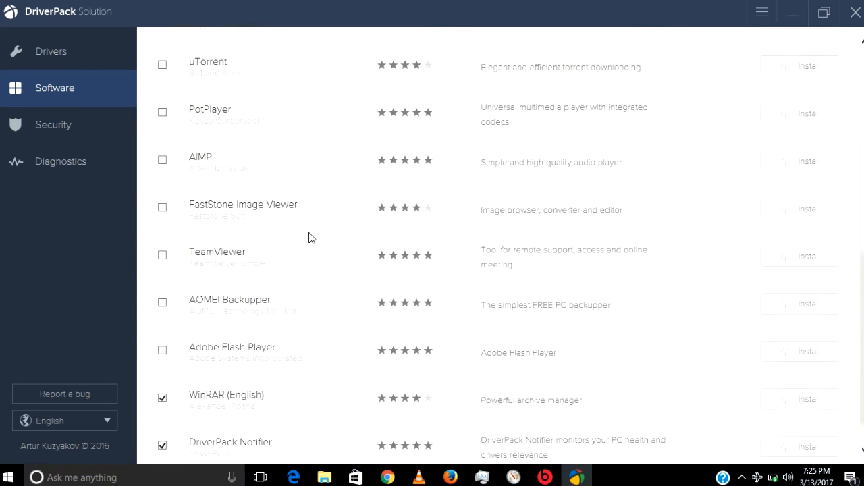
{"action": "scroll", "scroll_direction": "up", "scroll_amount": 3}
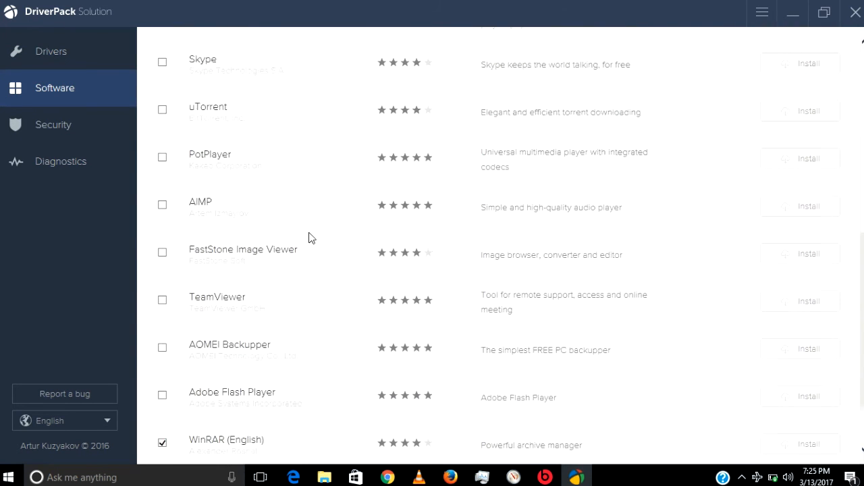
{"action": "left_click", "coordinate": [53, 124]}
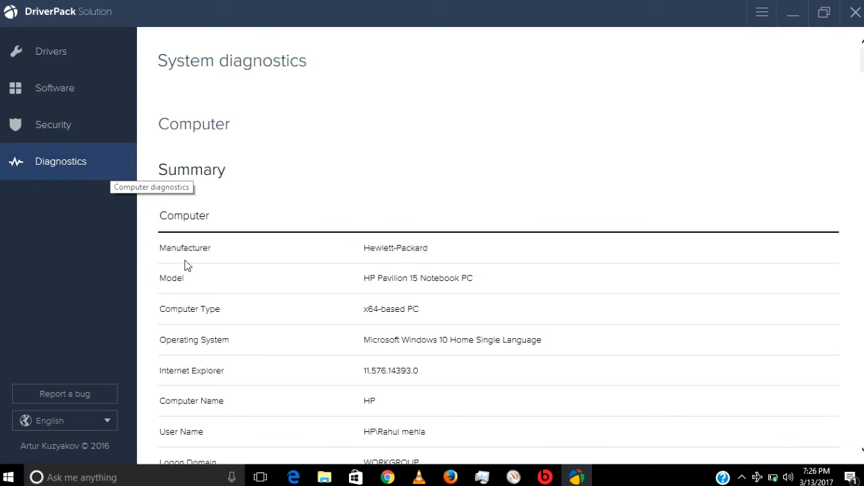
{"action": "scroll", "scroll_direction": "down", "scroll_amount": 3}
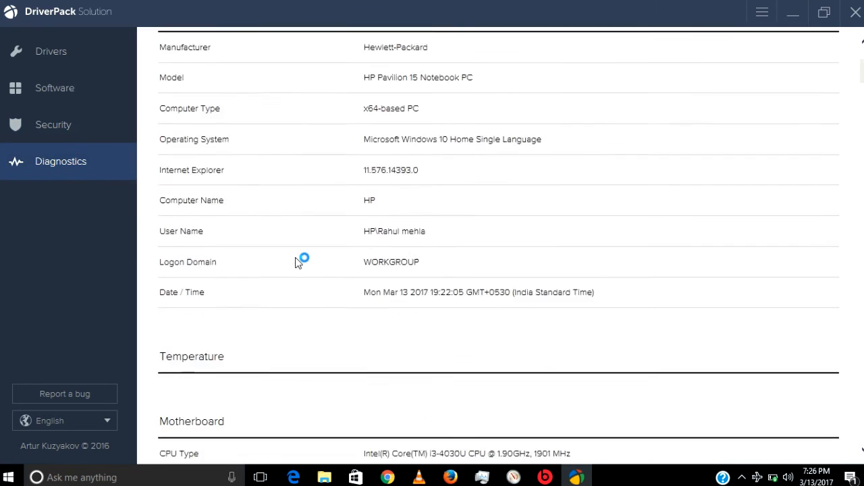
{"action": "scroll", "scroll_direction": "down", "scroll_amount": 3}
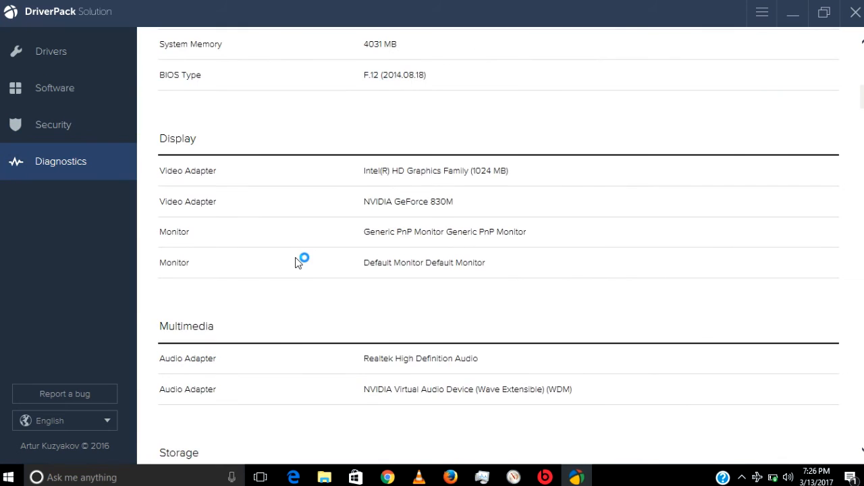
{"action": "scroll", "scroll_direction": "down", "scroll_amount": 3}
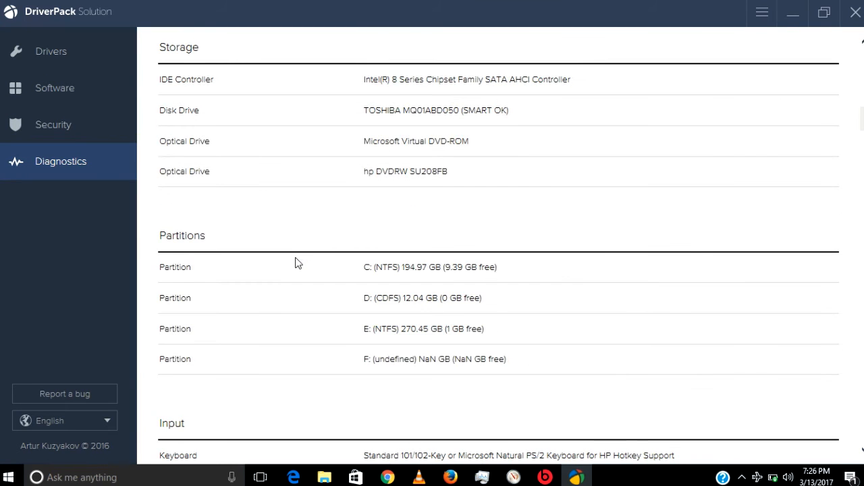
{"action": "scroll", "scroll_direction": "down", "scroll_amount": 3}
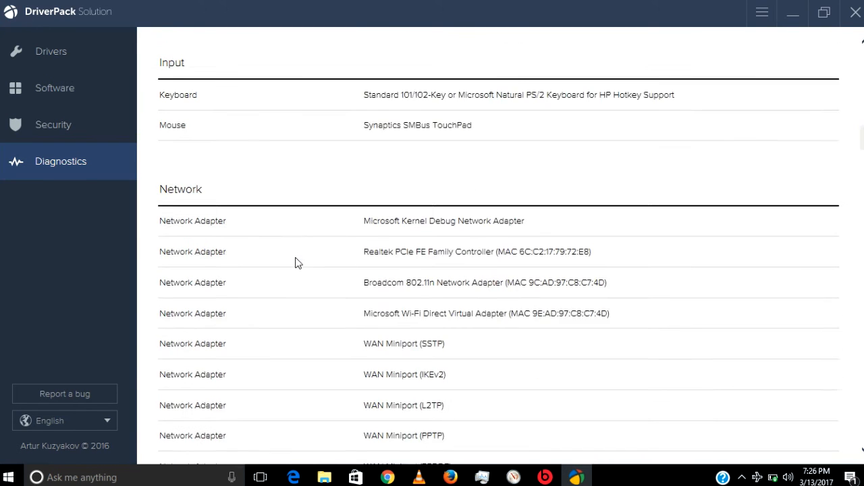
{"action": "scroll", "scroll_direction": "down", "scroll_amount": 3}
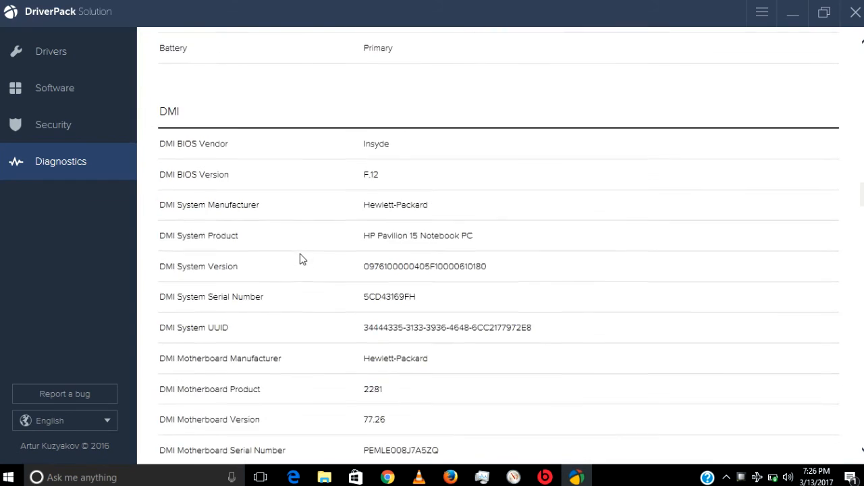
{"action": "scroll", "scroll_direction": "down", "scroll_amount": 3}
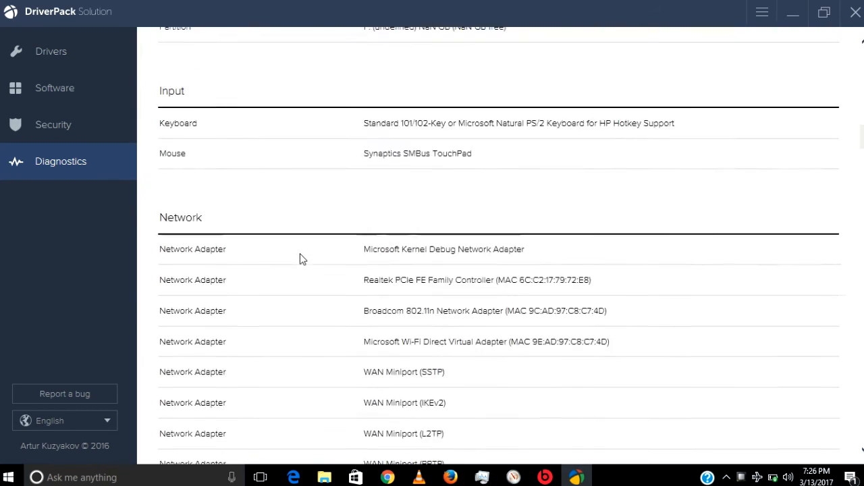
{"action": "scroll", "scroll_direction": "up", "scroll_amount": 3}
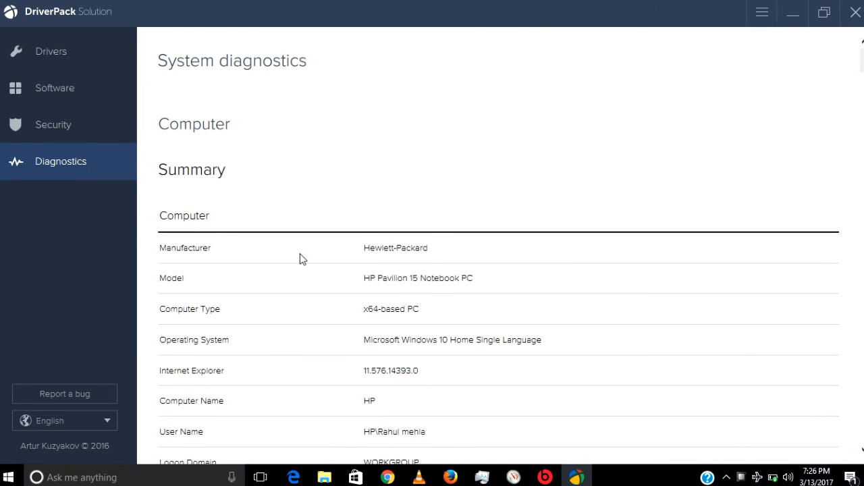
On the Drivers tab, tick Broadcom 43142 Bluetooth 4.0 Adapter and Intel 8 Series LPC Controller.
{"action": "left_click", "coordinate": [51, 51]}
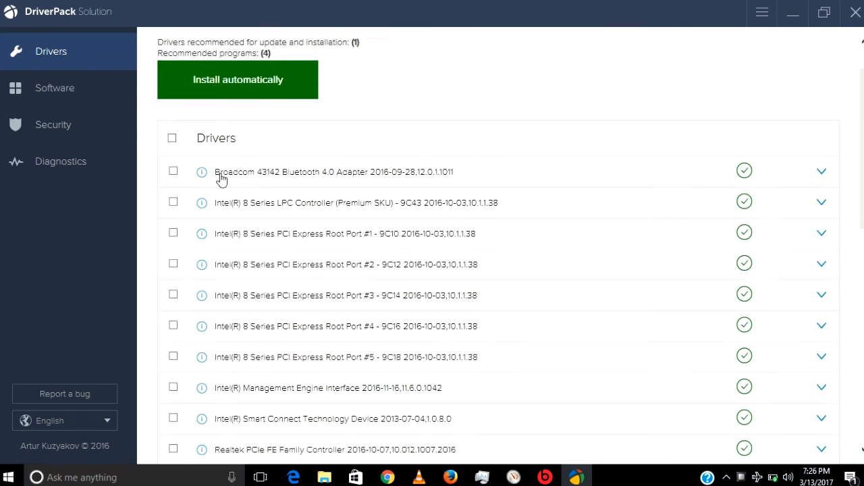
{"action": "mouse_move", "coordinate": [177, 187]}
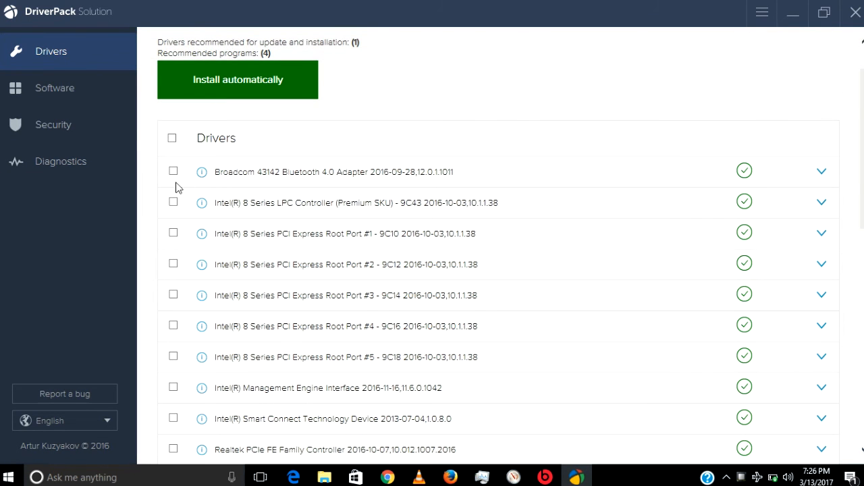
{"action": "left_click", "coordinate": [173, 170]}
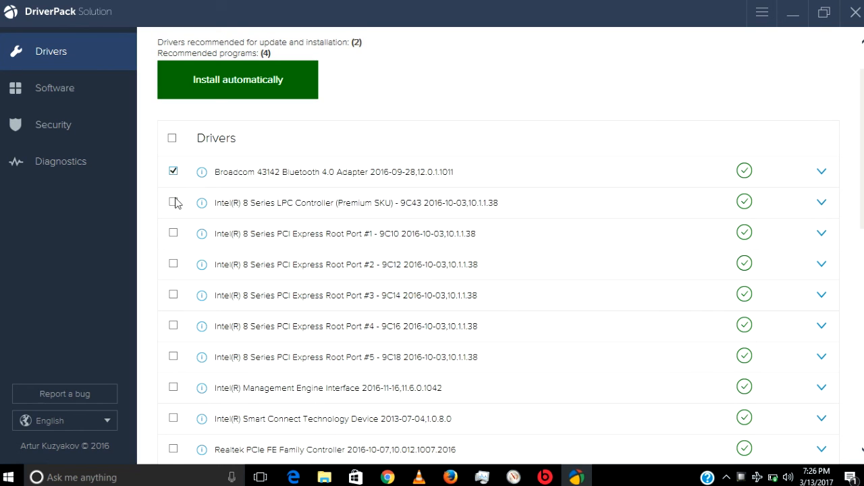
{"action": "left_click", "coordinate": [173, 203]}
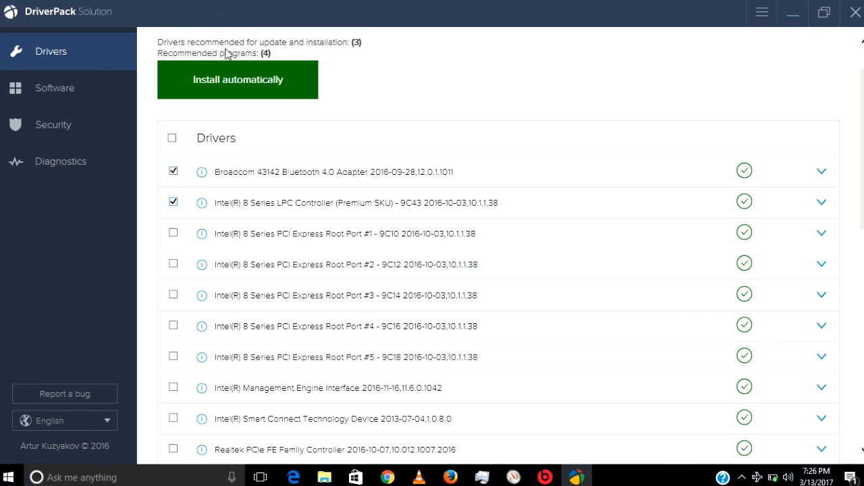
{"action": "scroll", "scroll_direction": "down", "scroll_amount": 3}
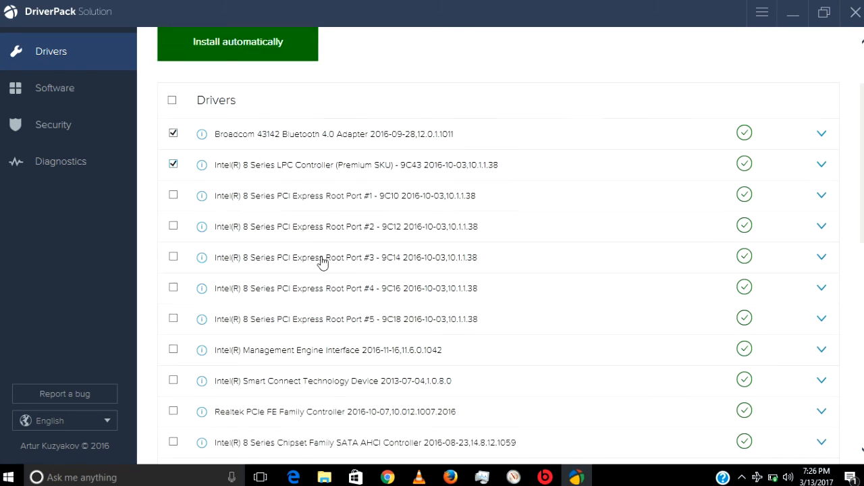
{"action": "scroll", "scroll_direction": "down", "scroll_amount": 3}
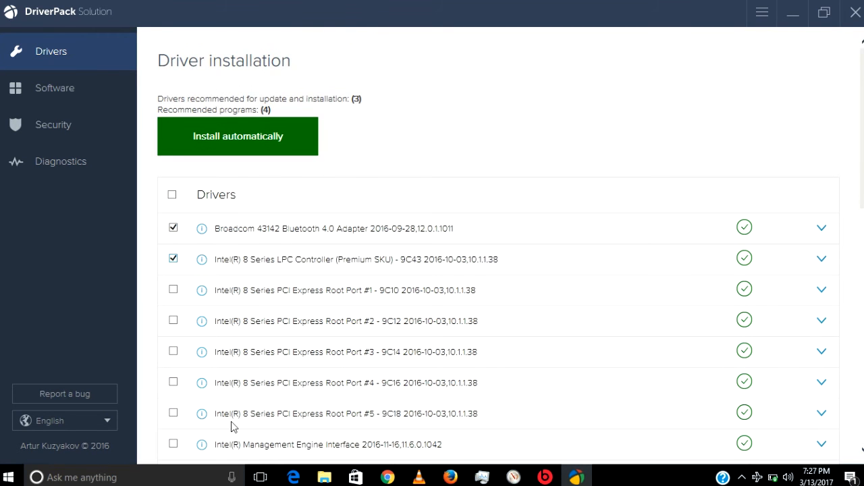
{"action": "mouse_move", "coordinate": [518, 259]}
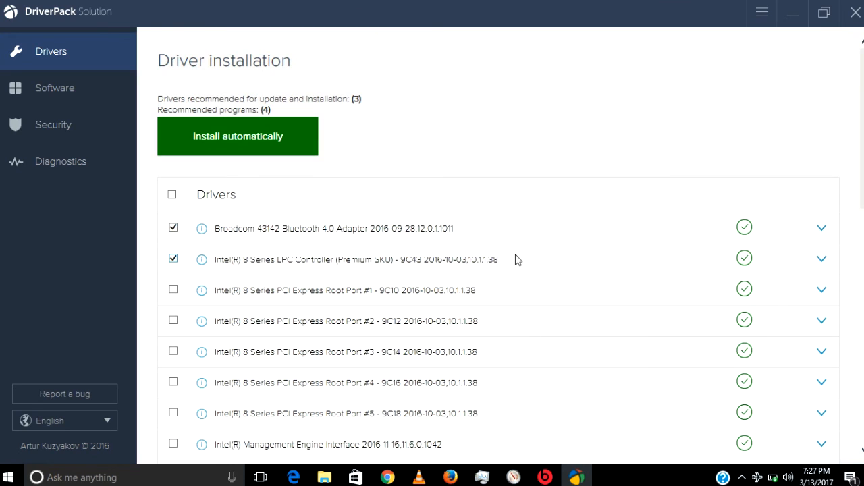
{"action": "mouse_move", "coordinate": [731, 85]}
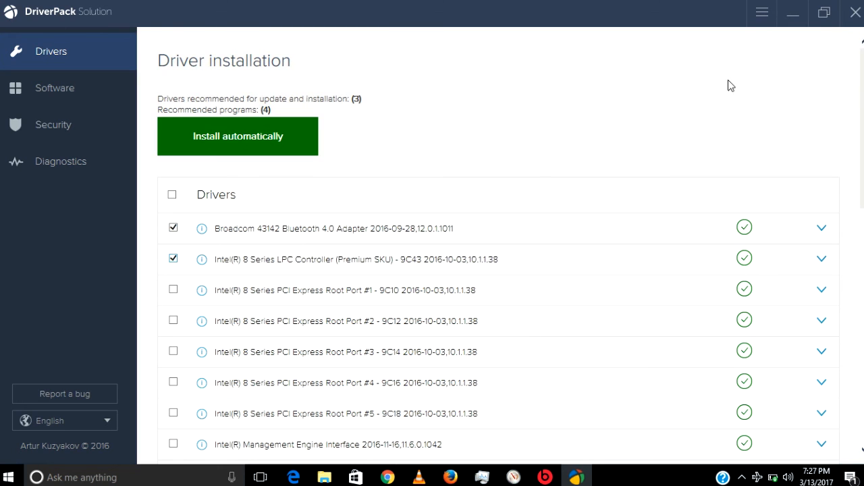
{"action": "mouse_move", "coordinate": [854, 12]}
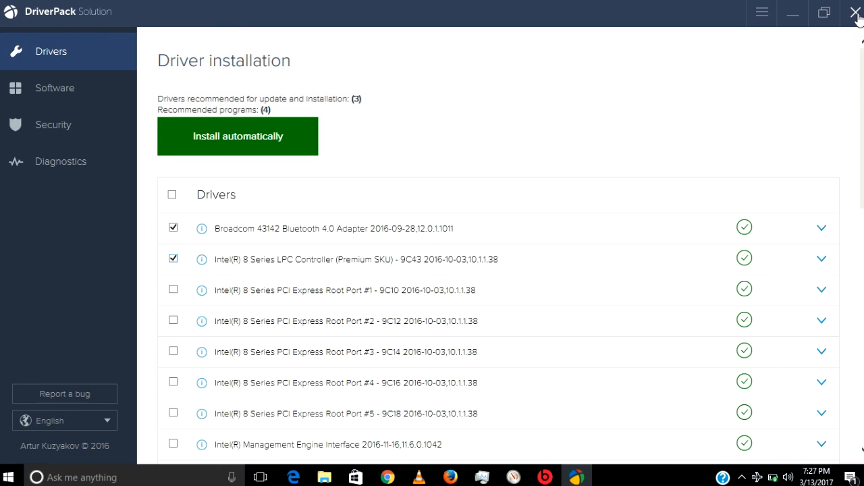
{"action": "mouse_move", "coordinate": [794, 13]}
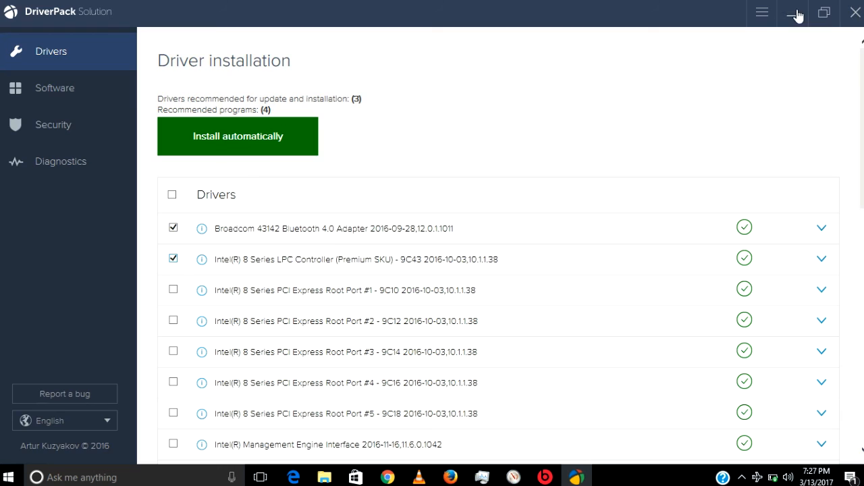
Minimize DriverPack, File Explorer and Chrome to reveal the desktop.
{"action": "left_click", "coordinate": [794, 12]}
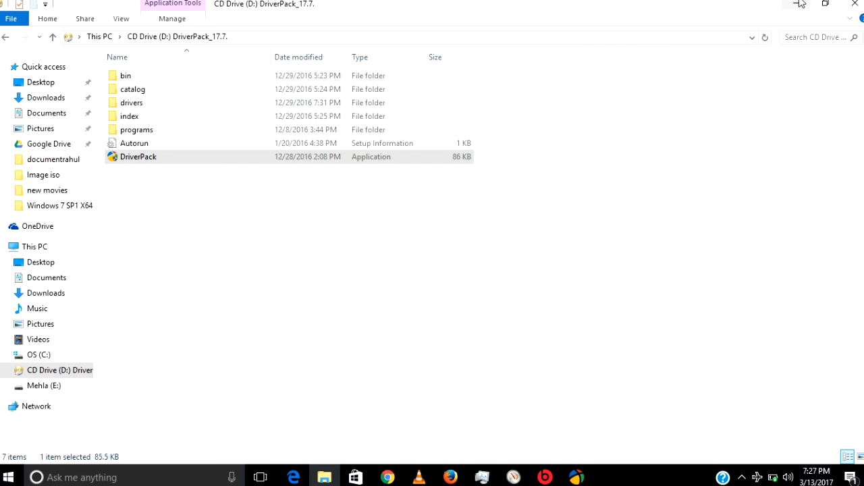
{"action": "left_click", "coordinate": [387, 477]}
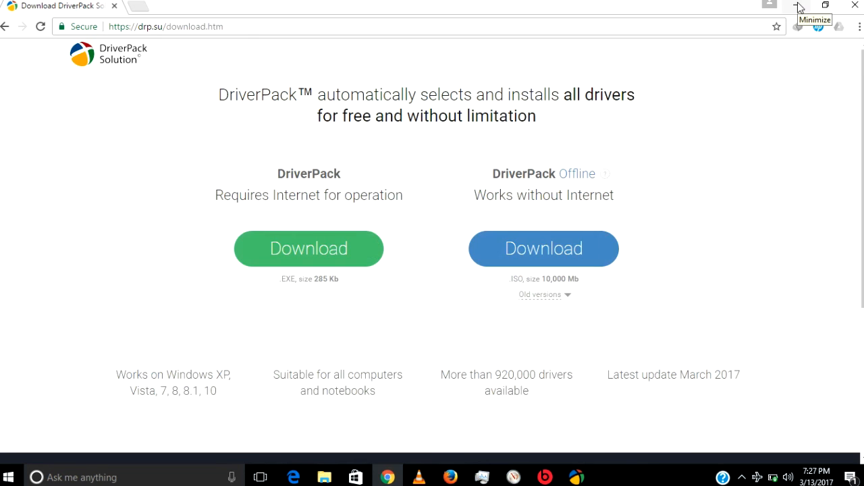
{"action": "left_click", "coordinate": [815, 5]}
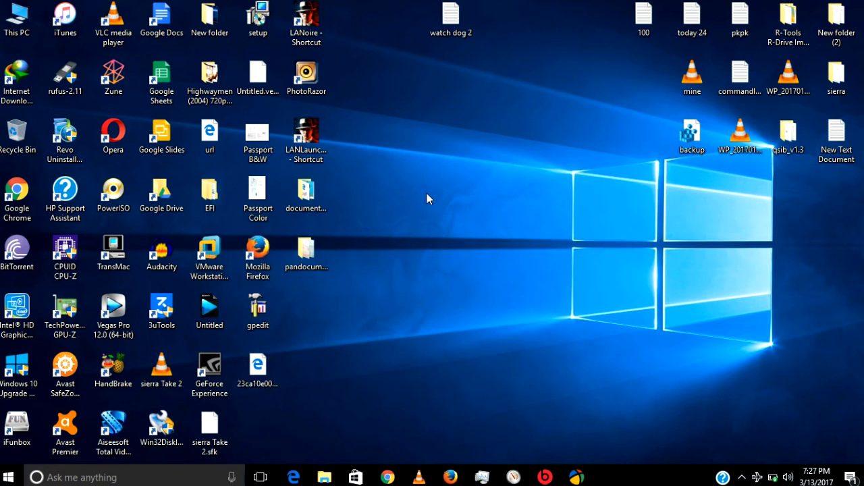
{"action": "mouse_move", "coordinate": [463, 241]}
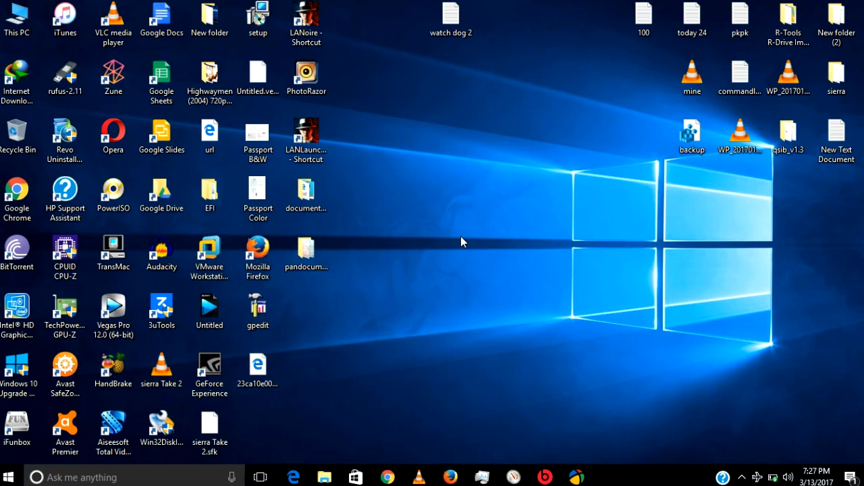